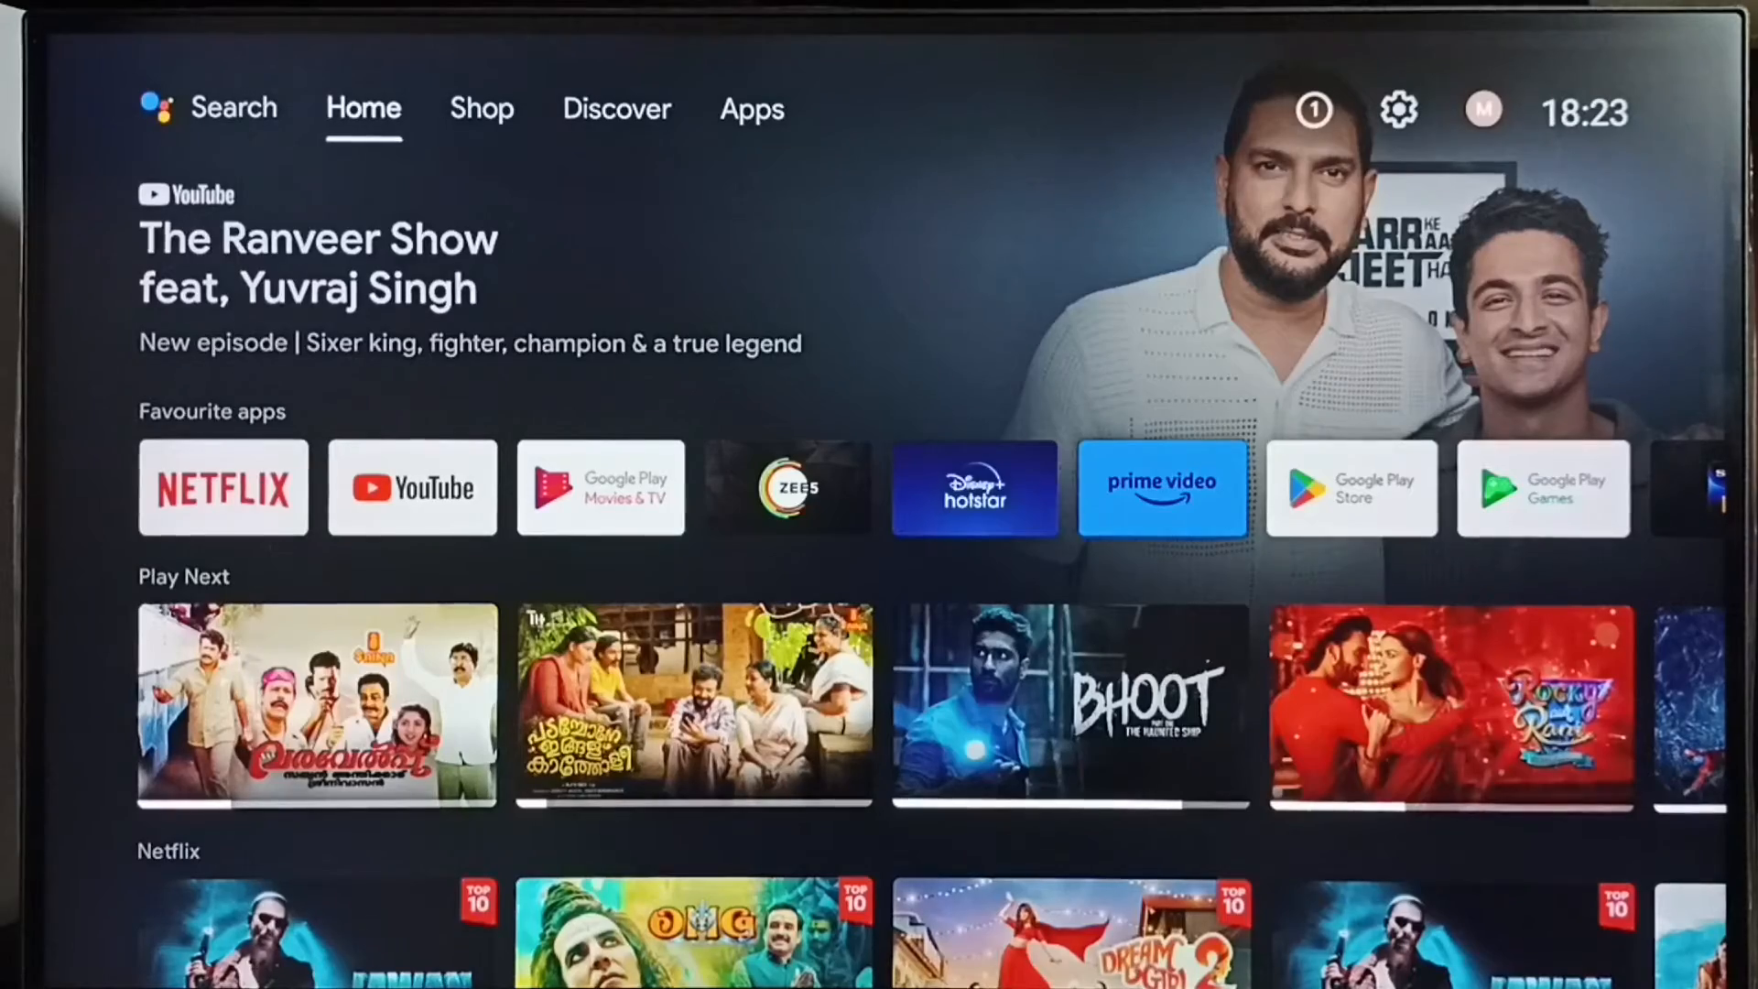
Navigate from Home past Discover and Apps to the Settings gear and enter Settings.
click(615, 108)
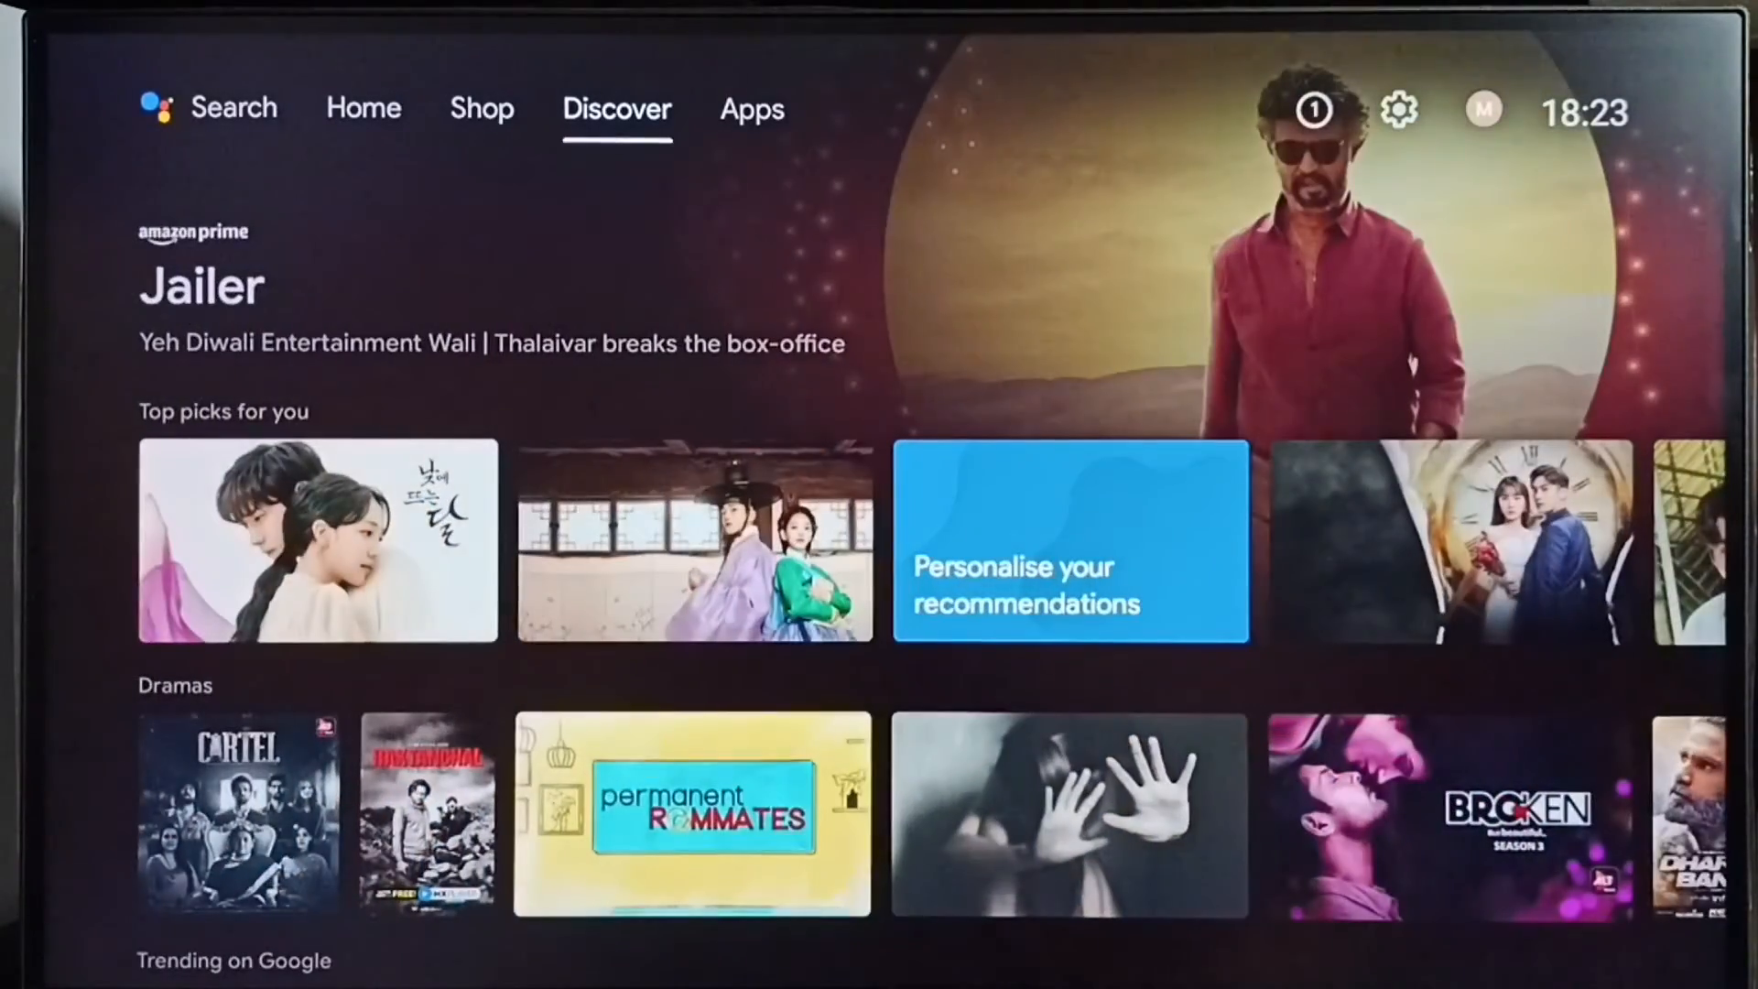
click(750, 109)
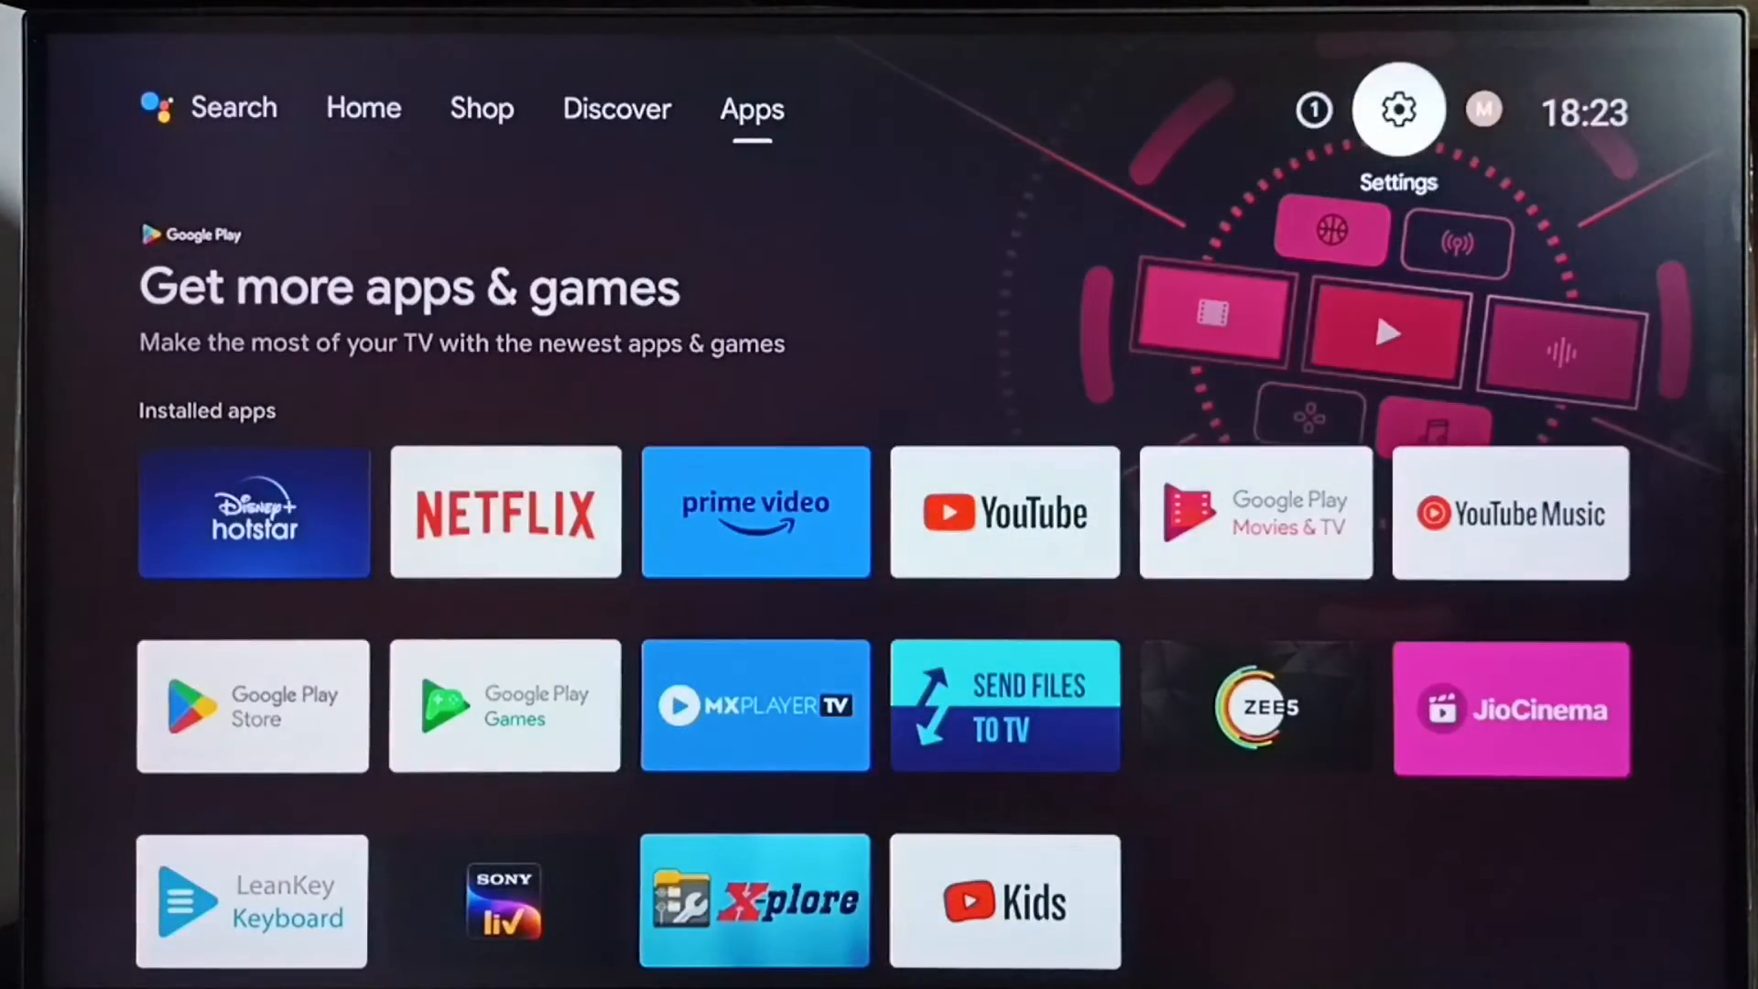
click(1397, 108)
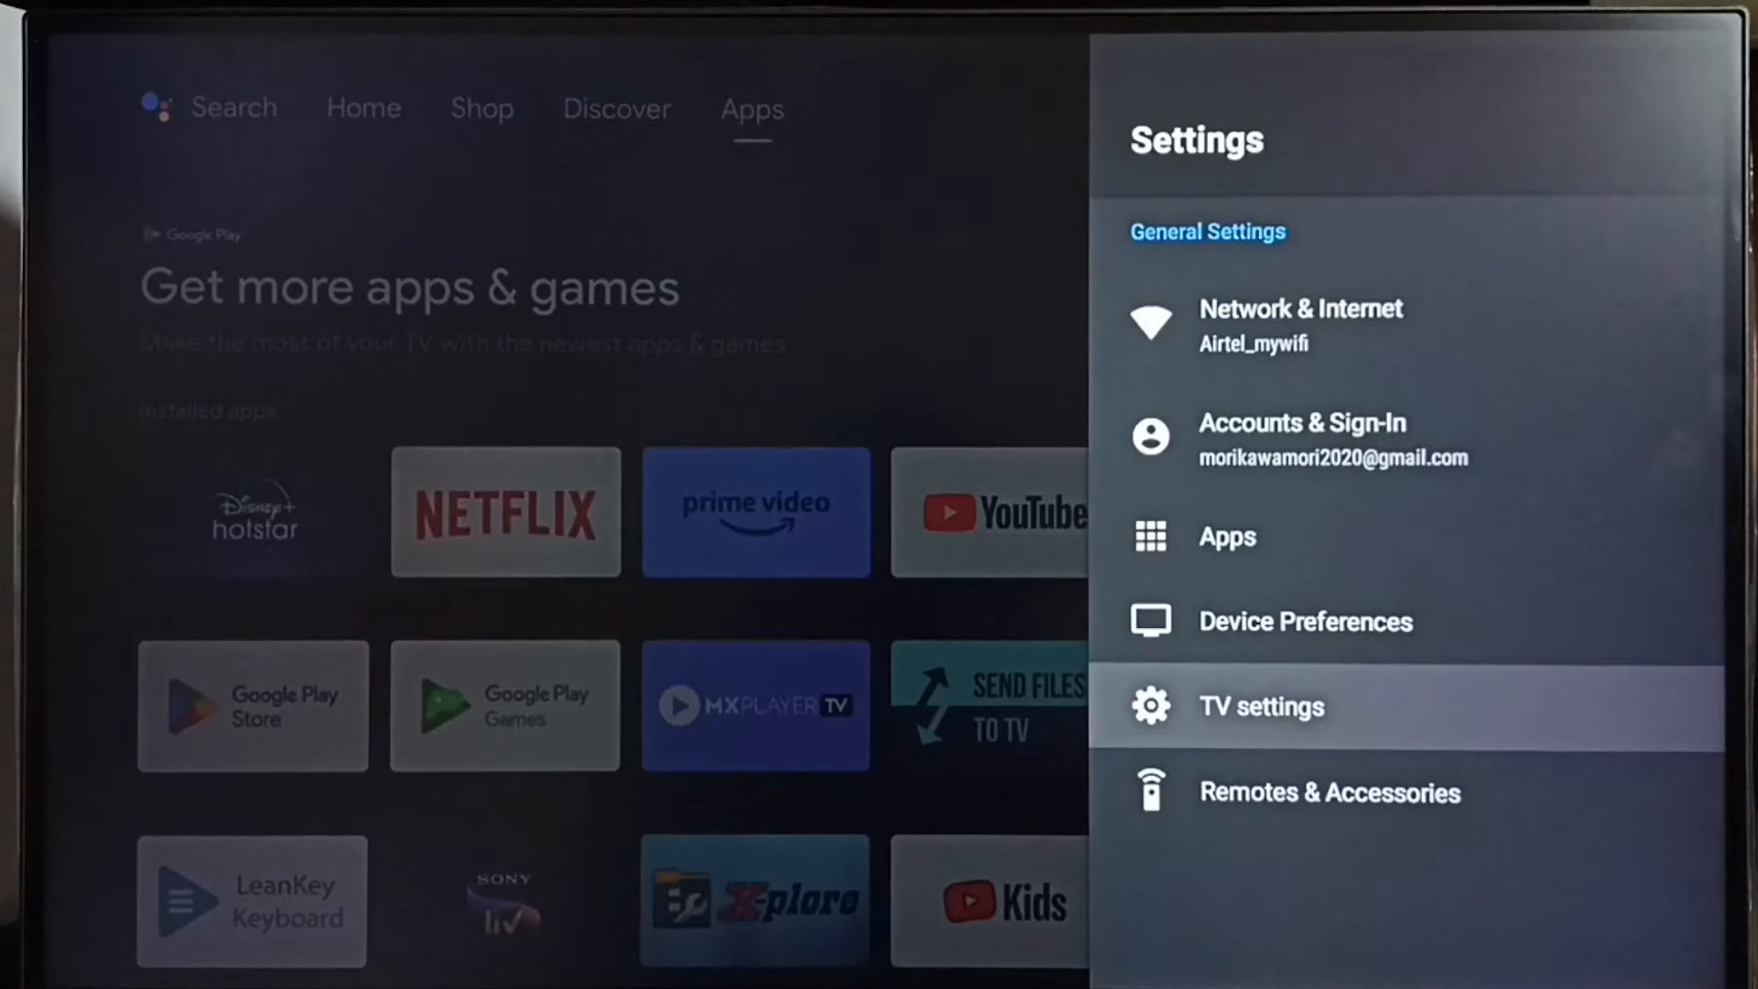
click(1259, 707)
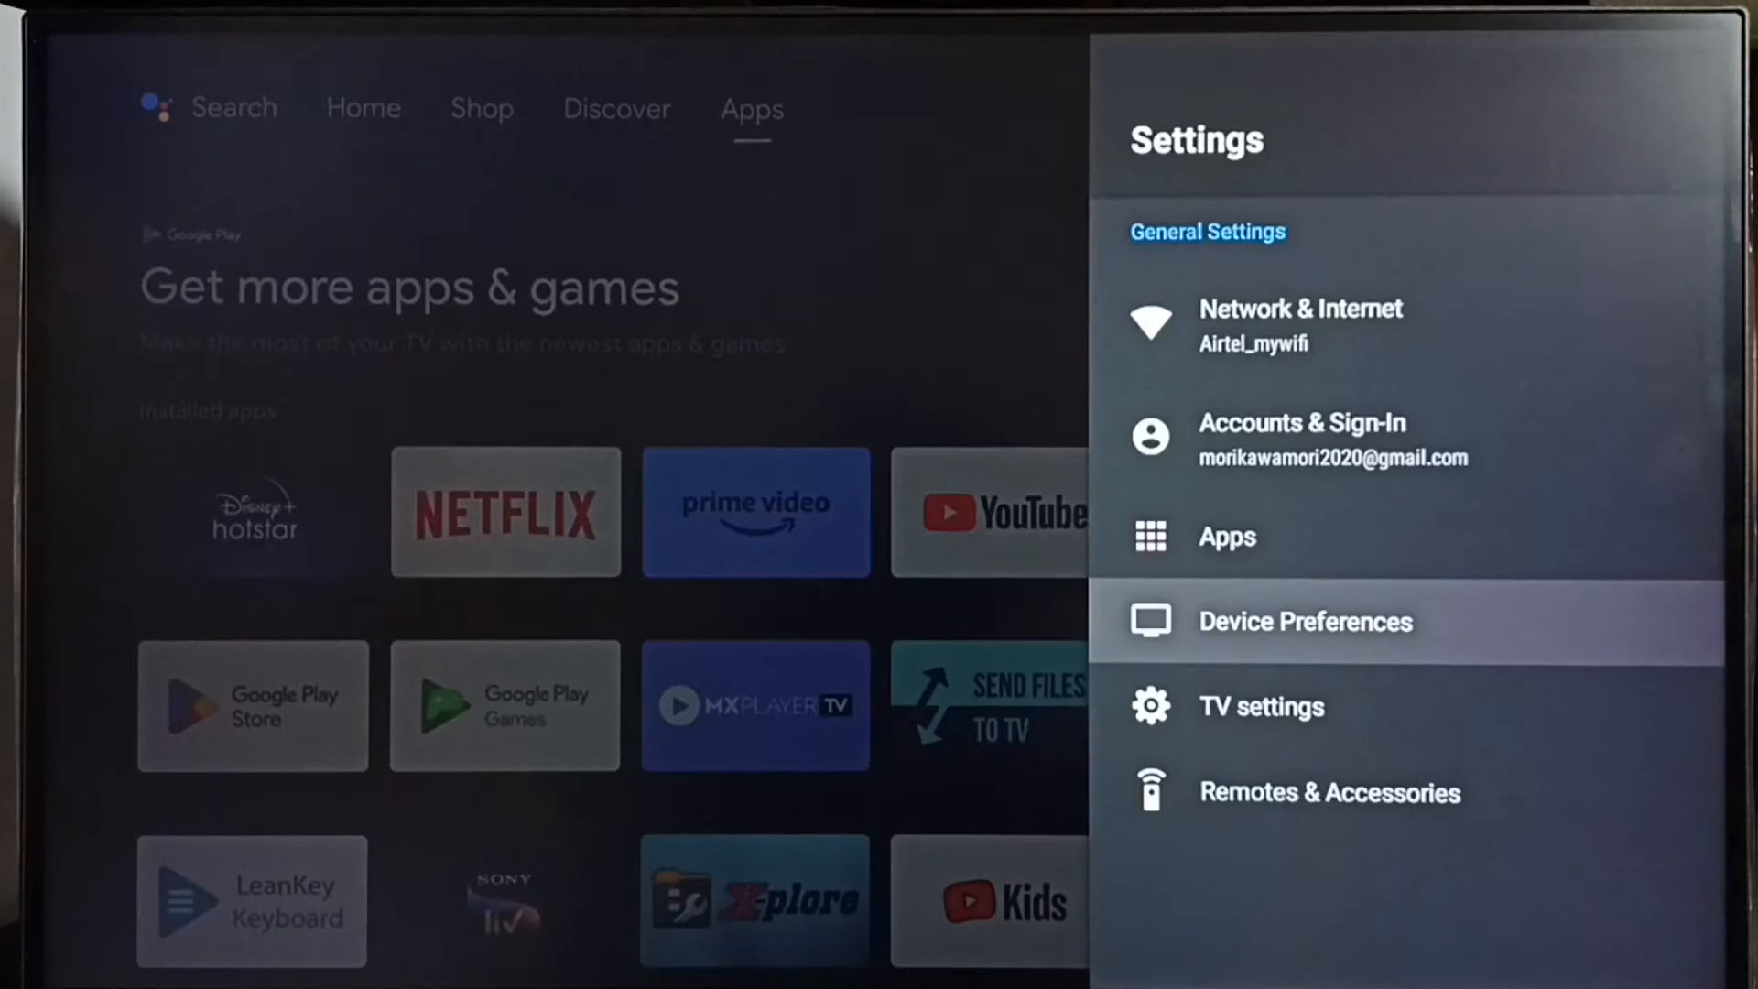
click(1303, 620)
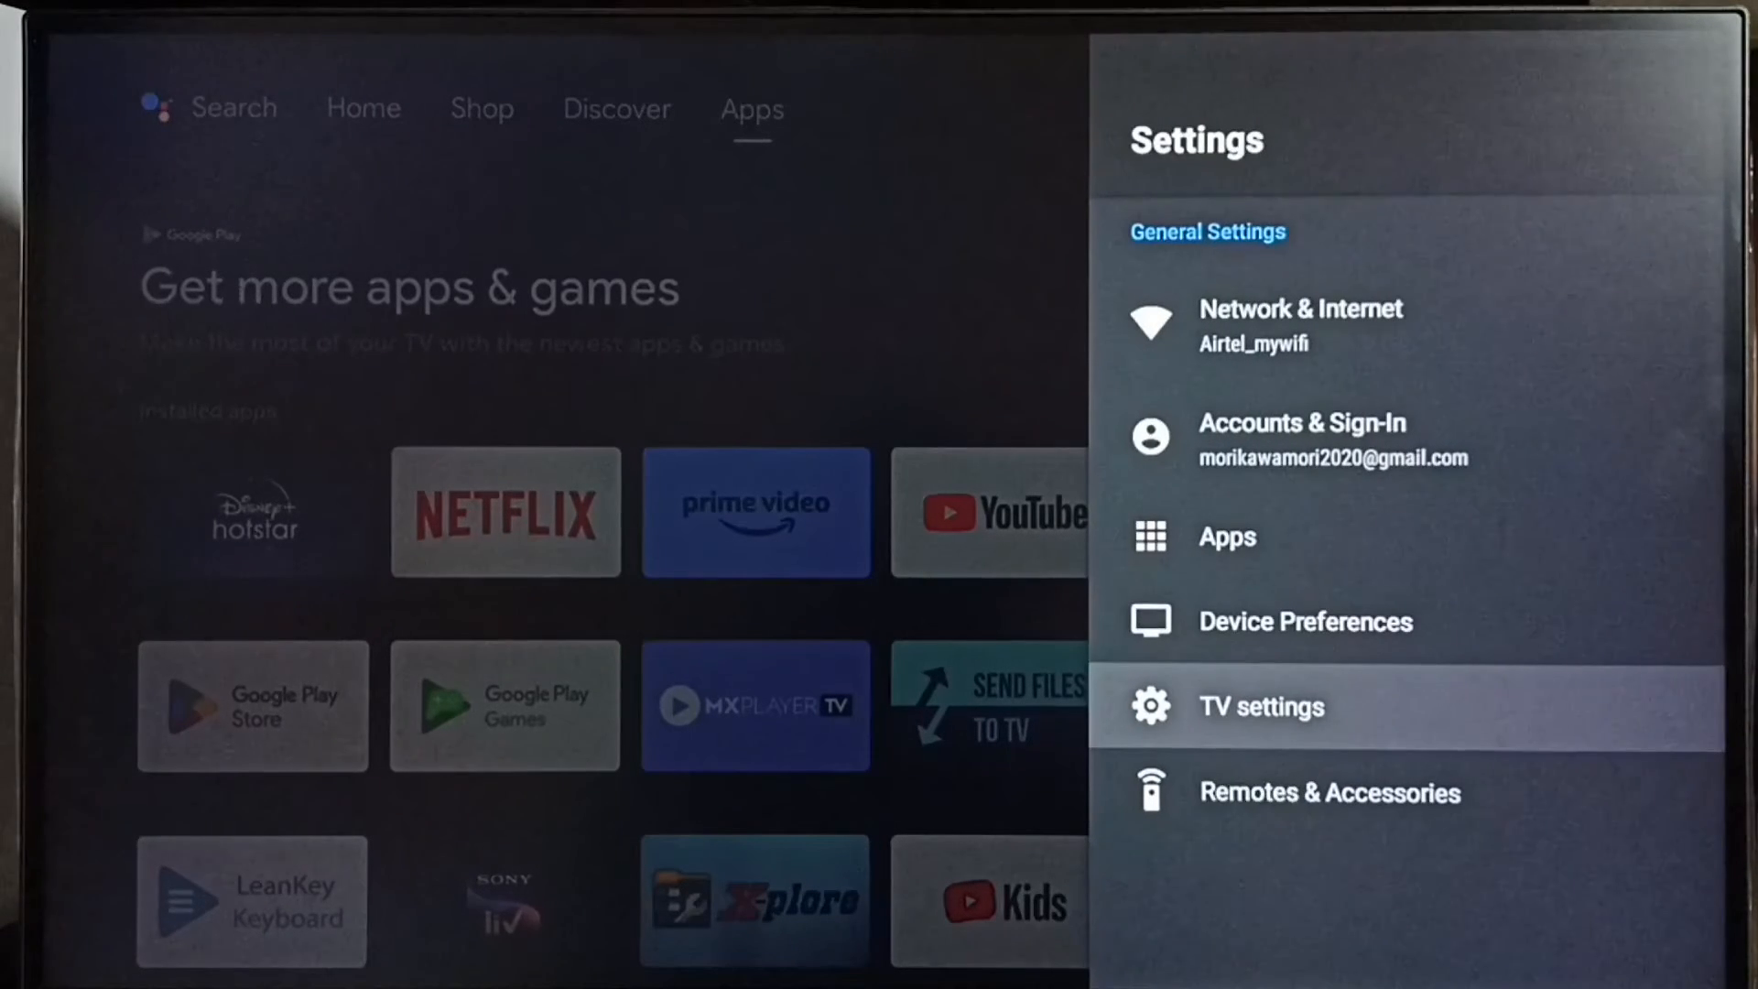
Go into Display > Screen resolution within the TV settings category.
click(1259, 707)
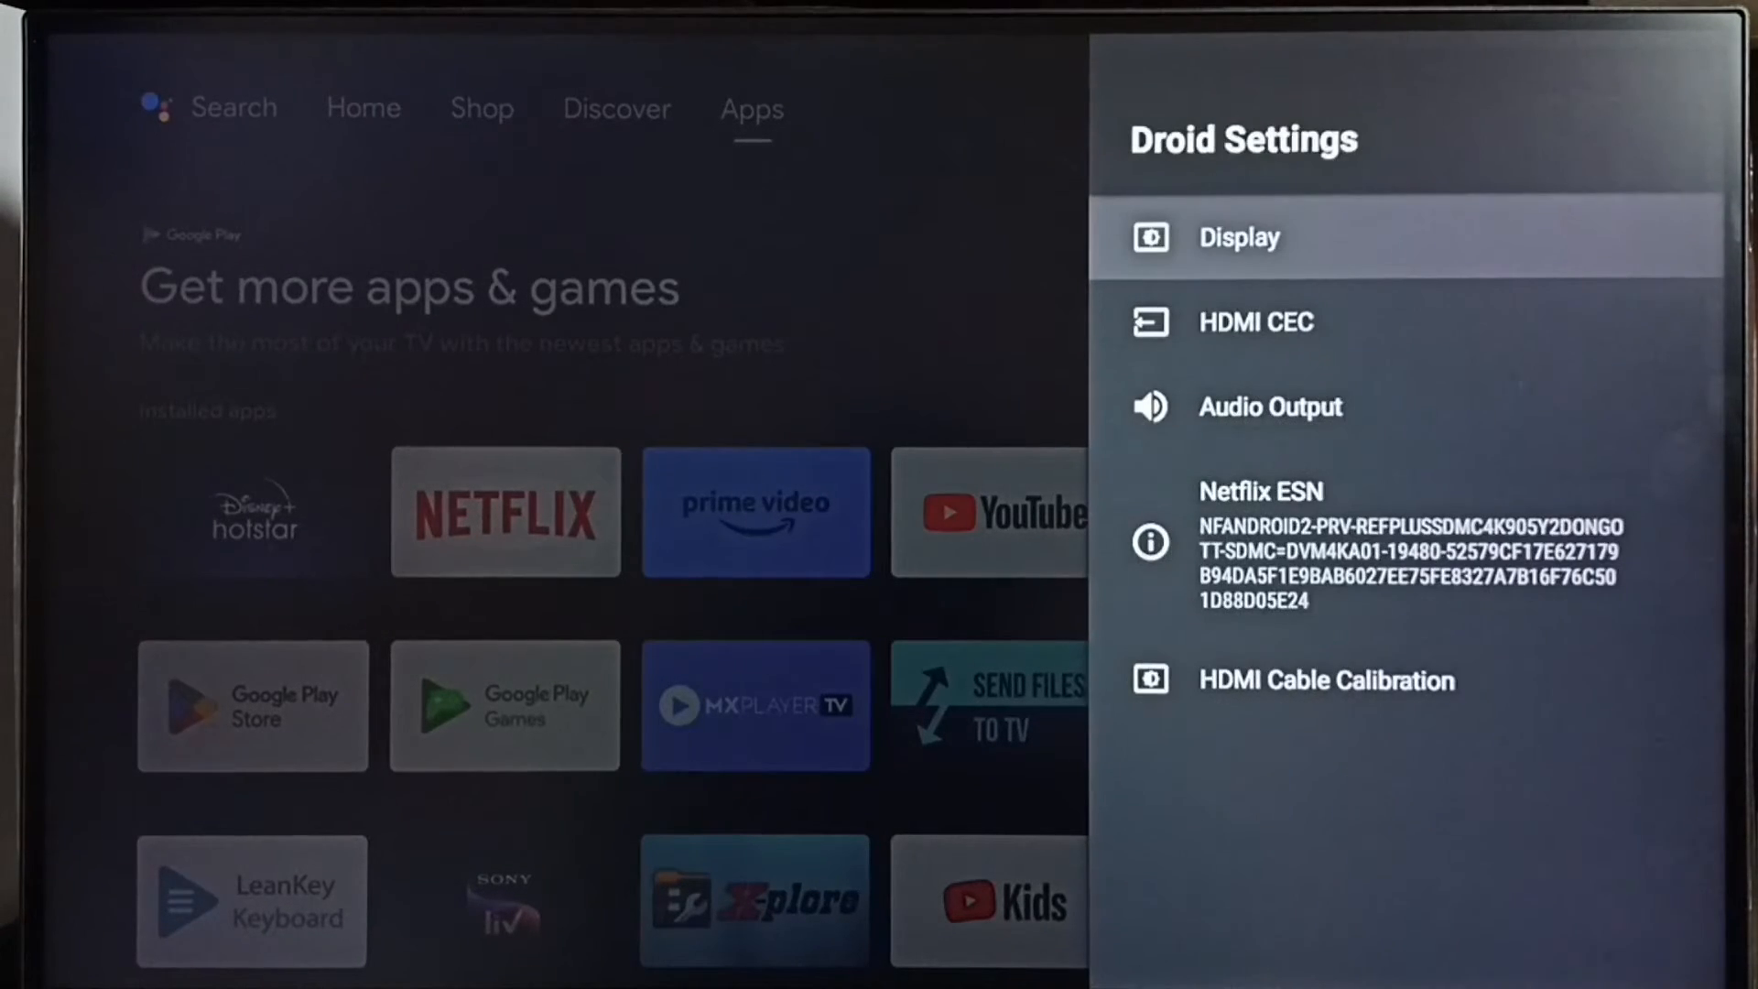
click(1237, 236)
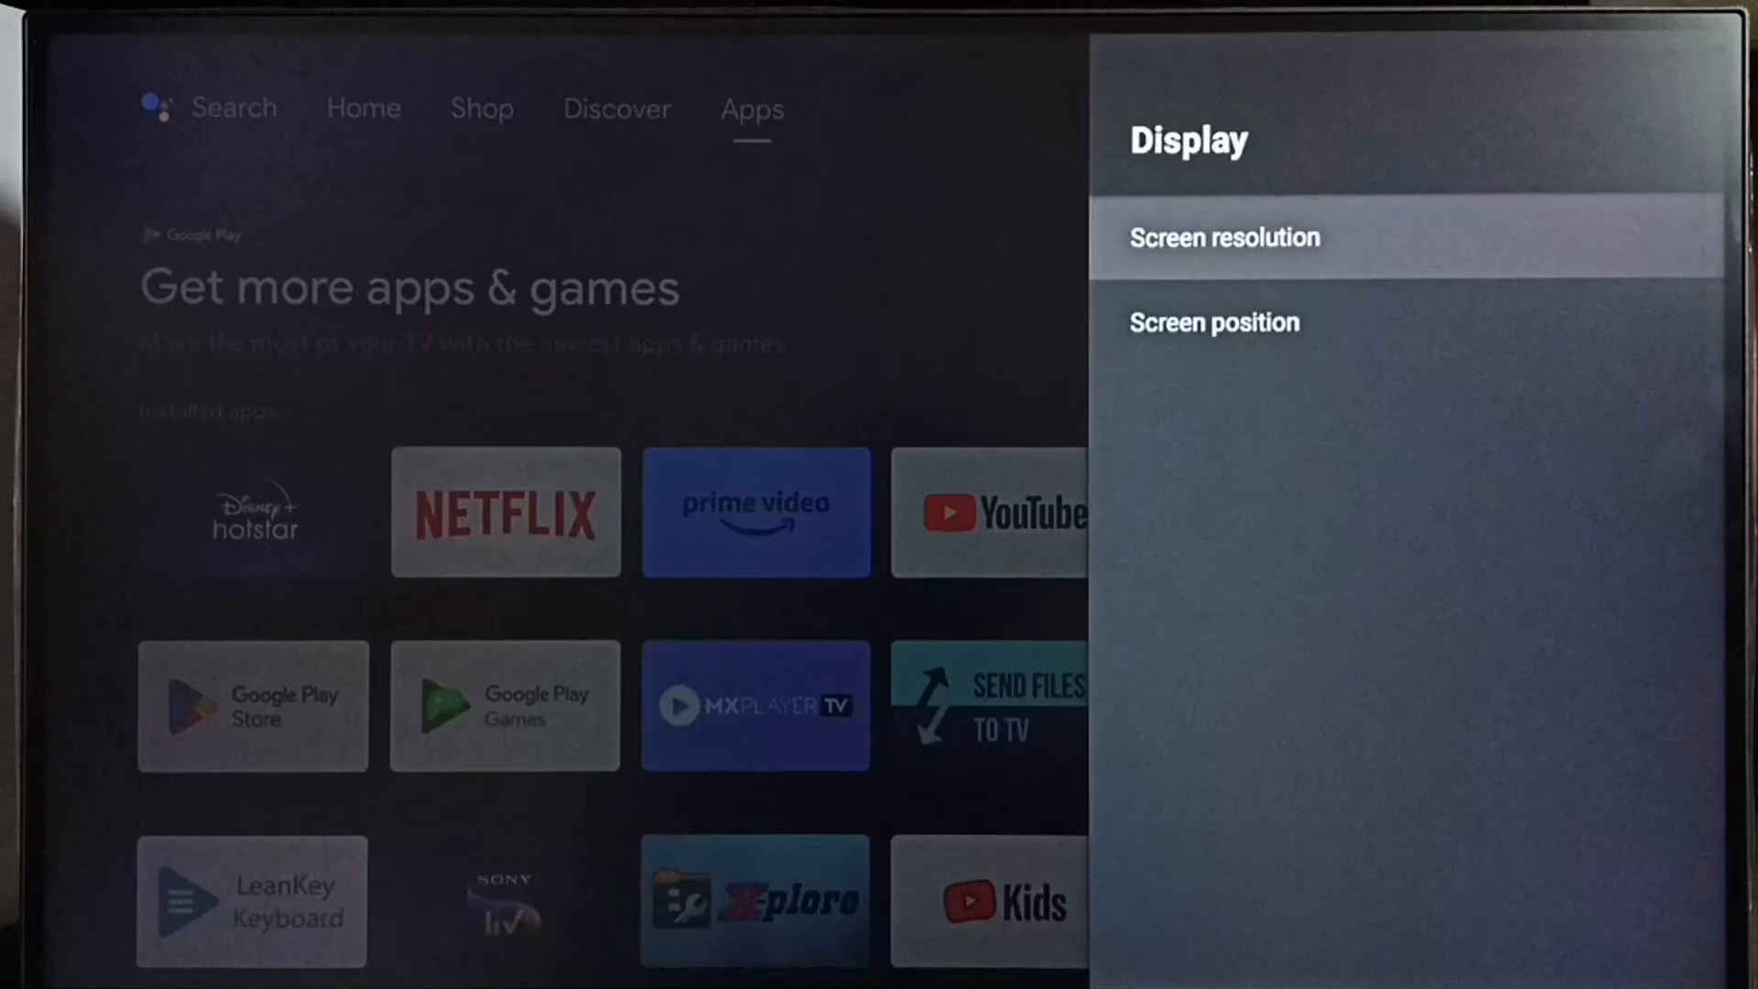
click(1223, 236)
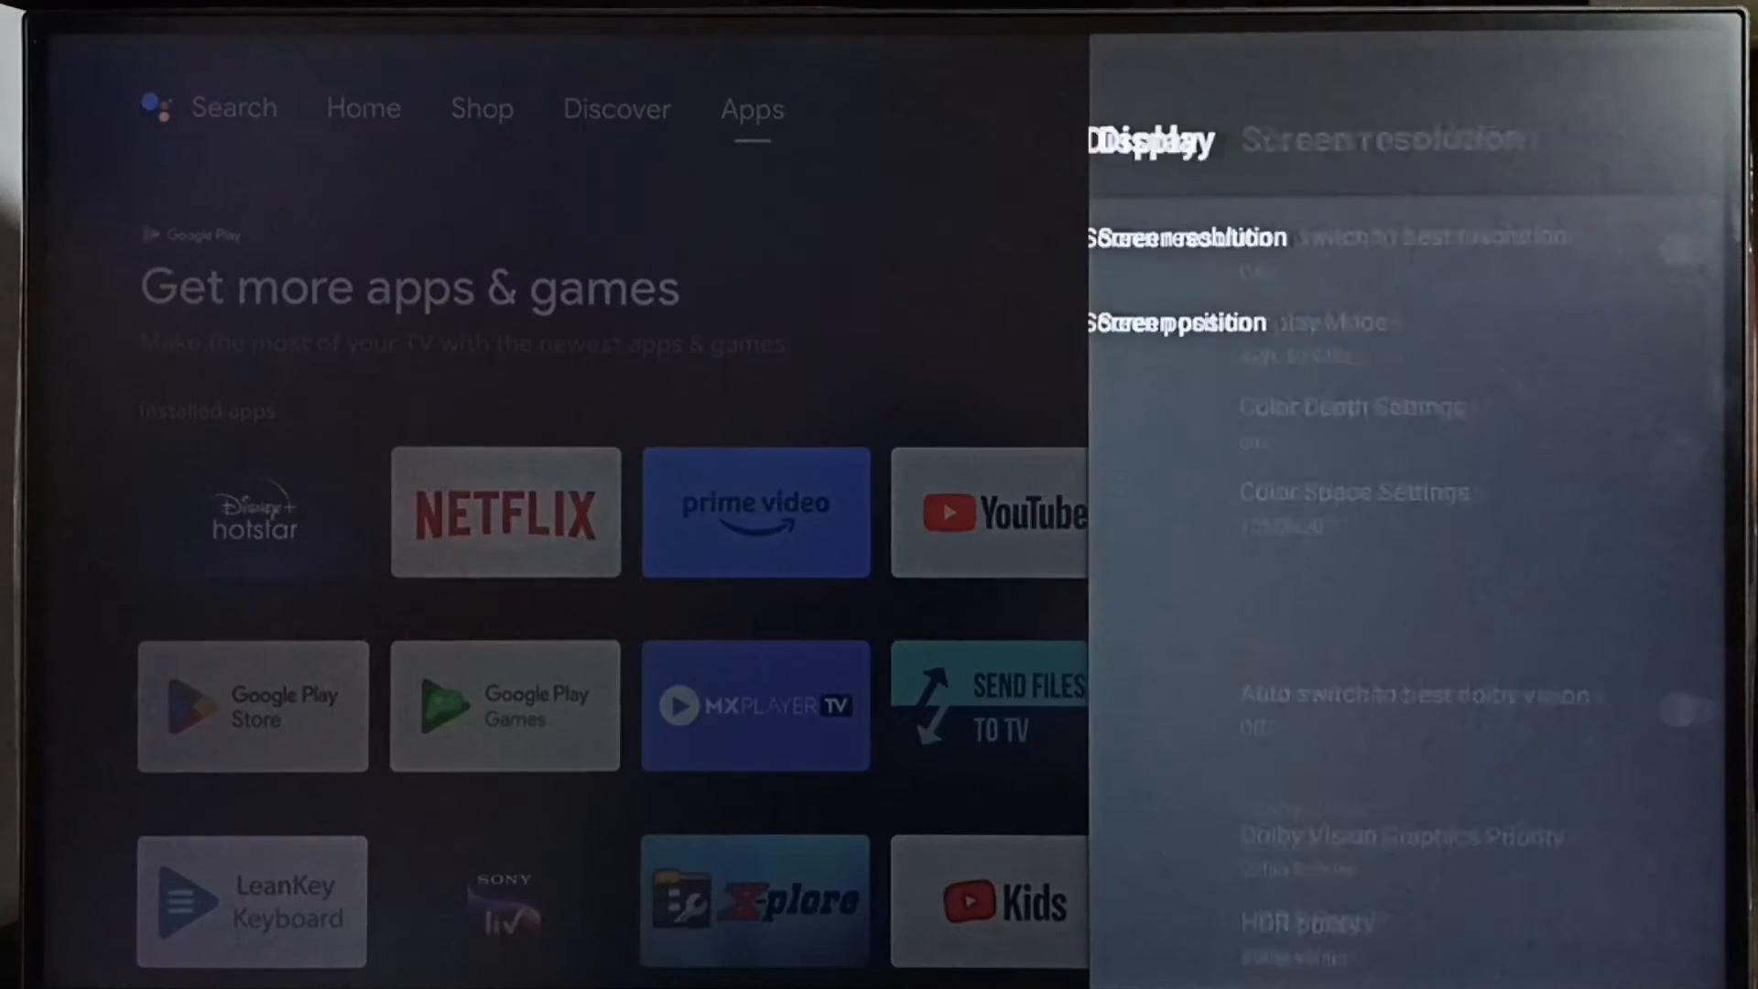
click(1182, 237)
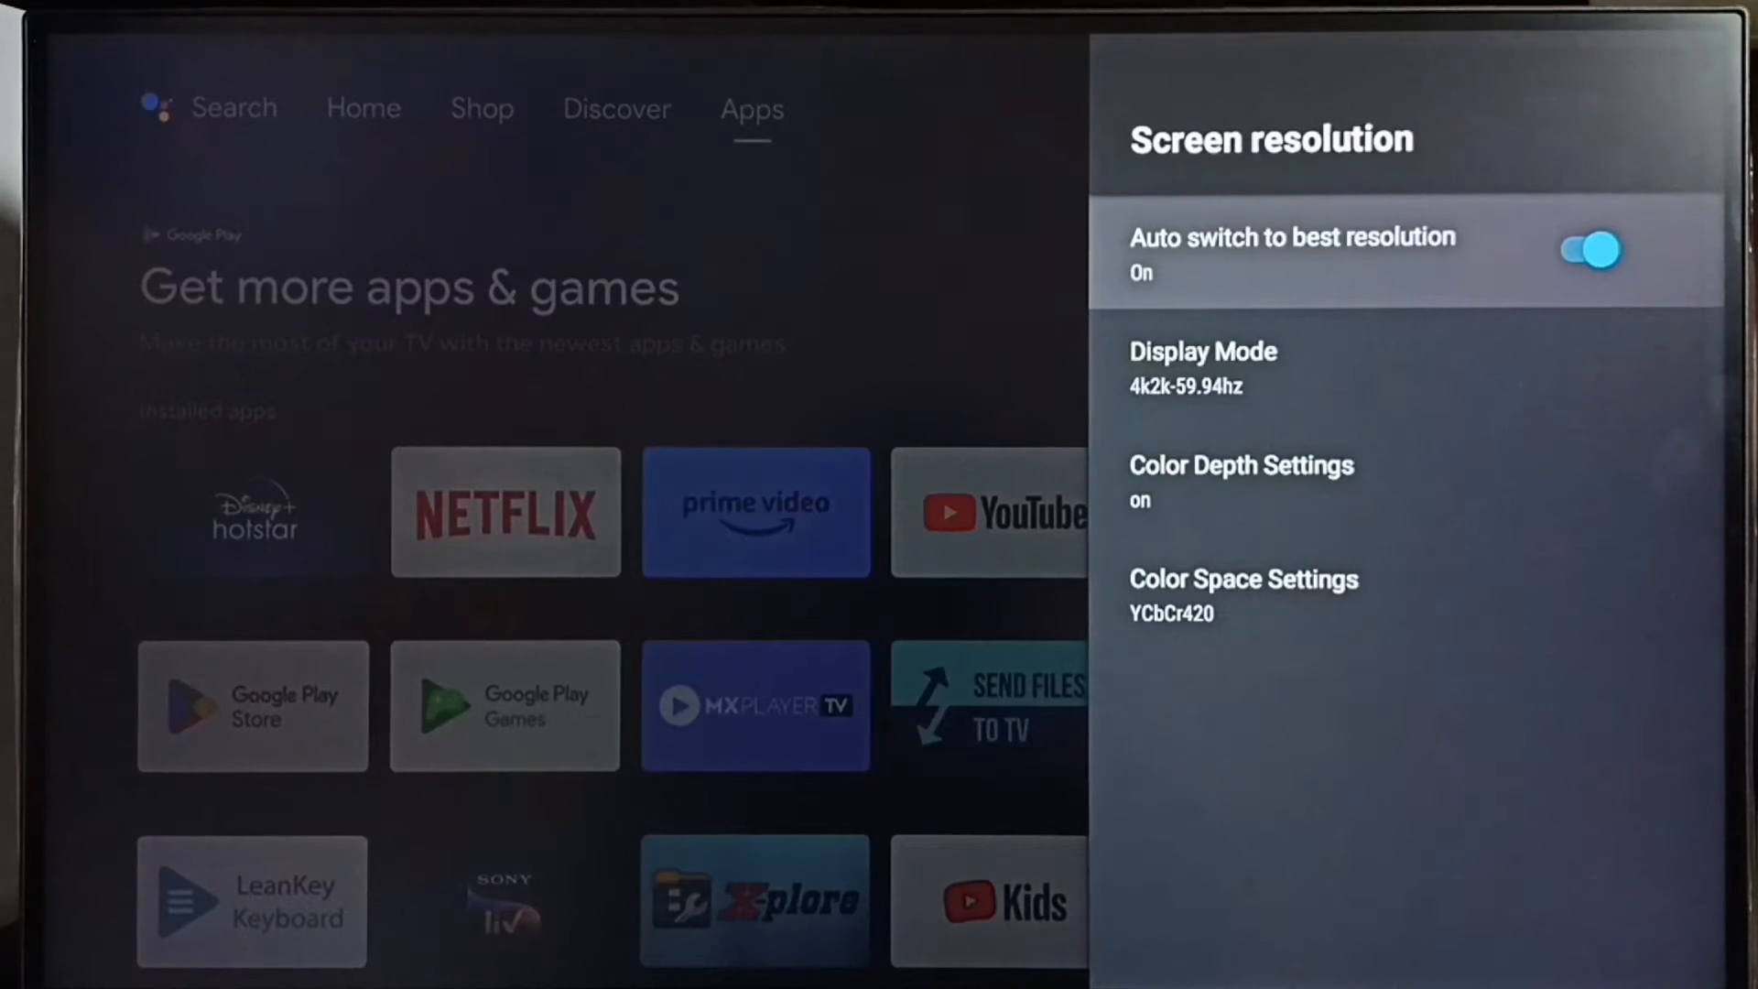
Turn off Auto switch to best resolution, leaving Display Mode at 4k2k-59.94hz.
click(1585, 251)
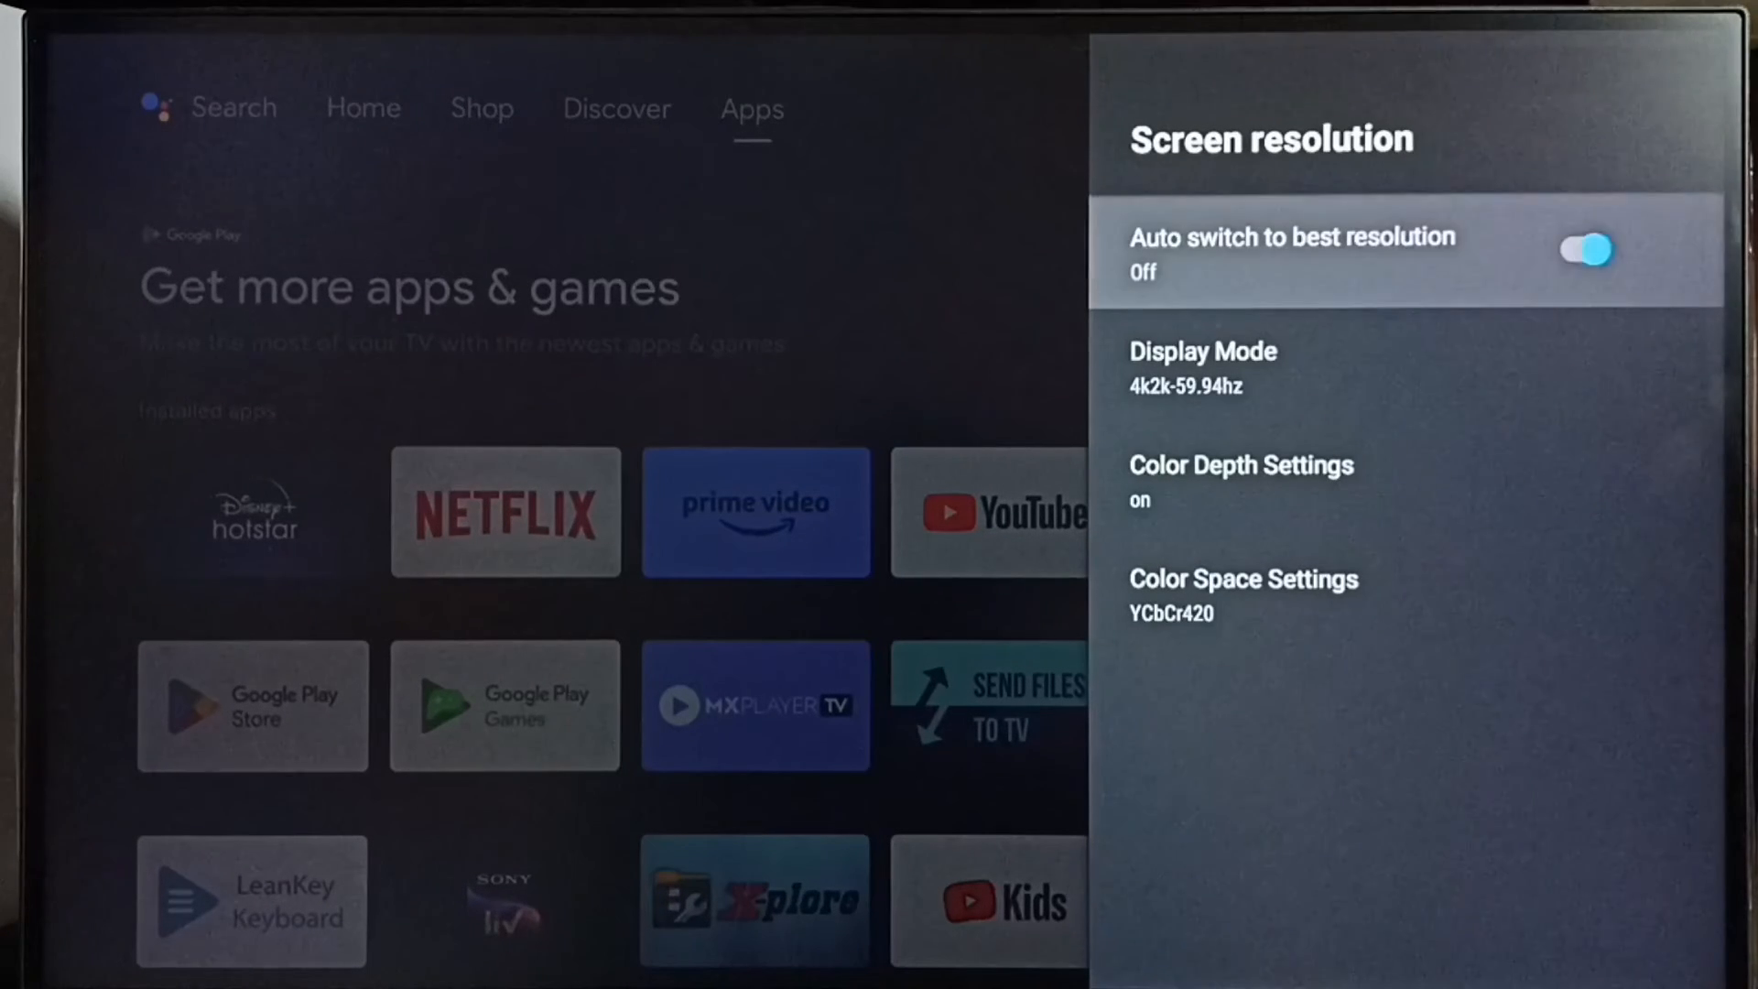
click(1584, 249)
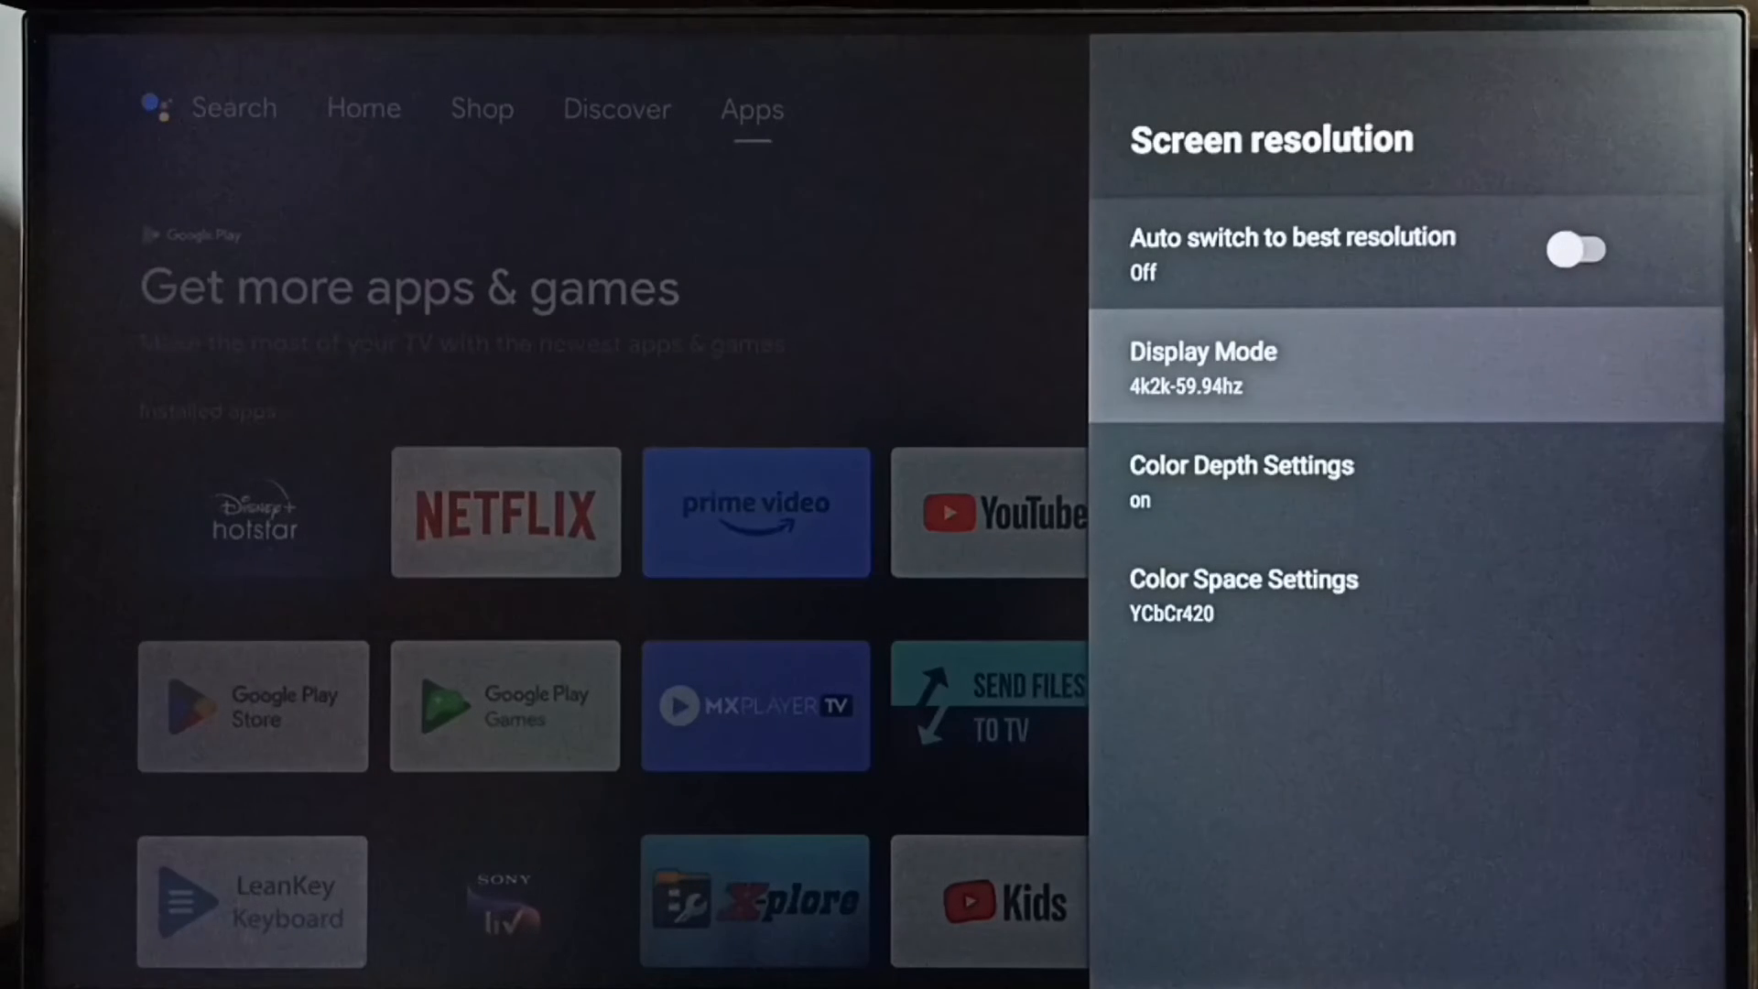
Change Display Mode to 1080p-59.94hz and confirm the switch.
click(1203, 368)
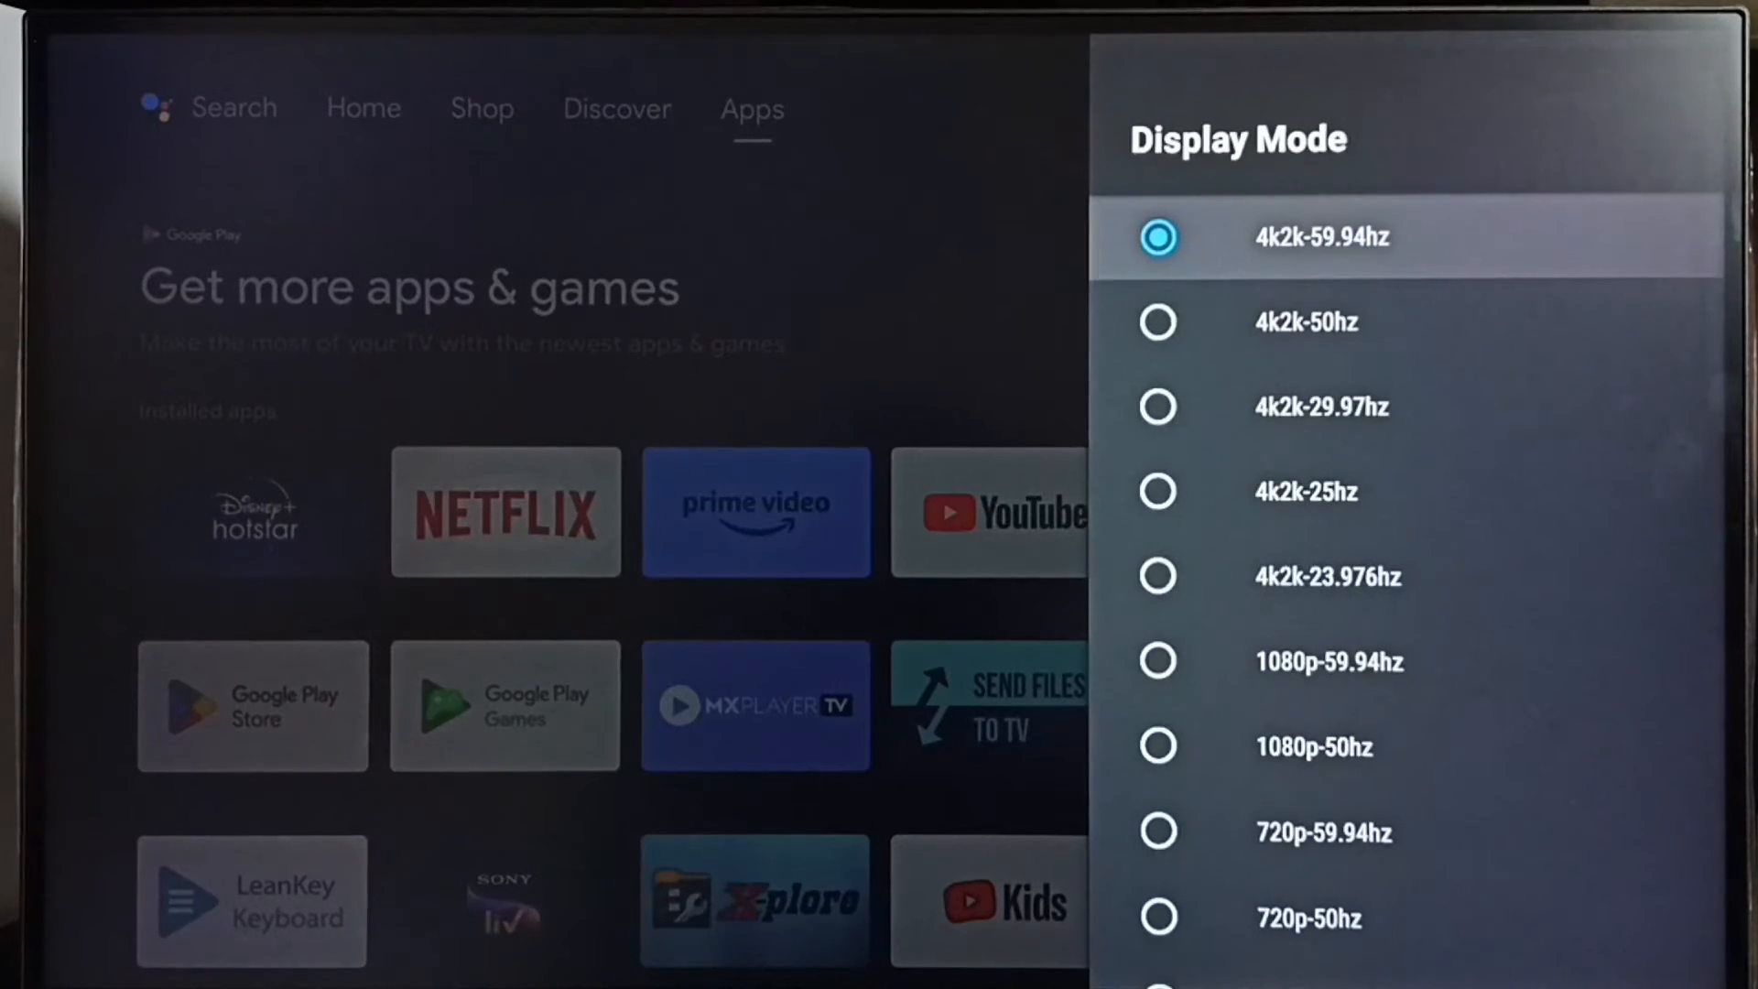
scroll(down, 3)
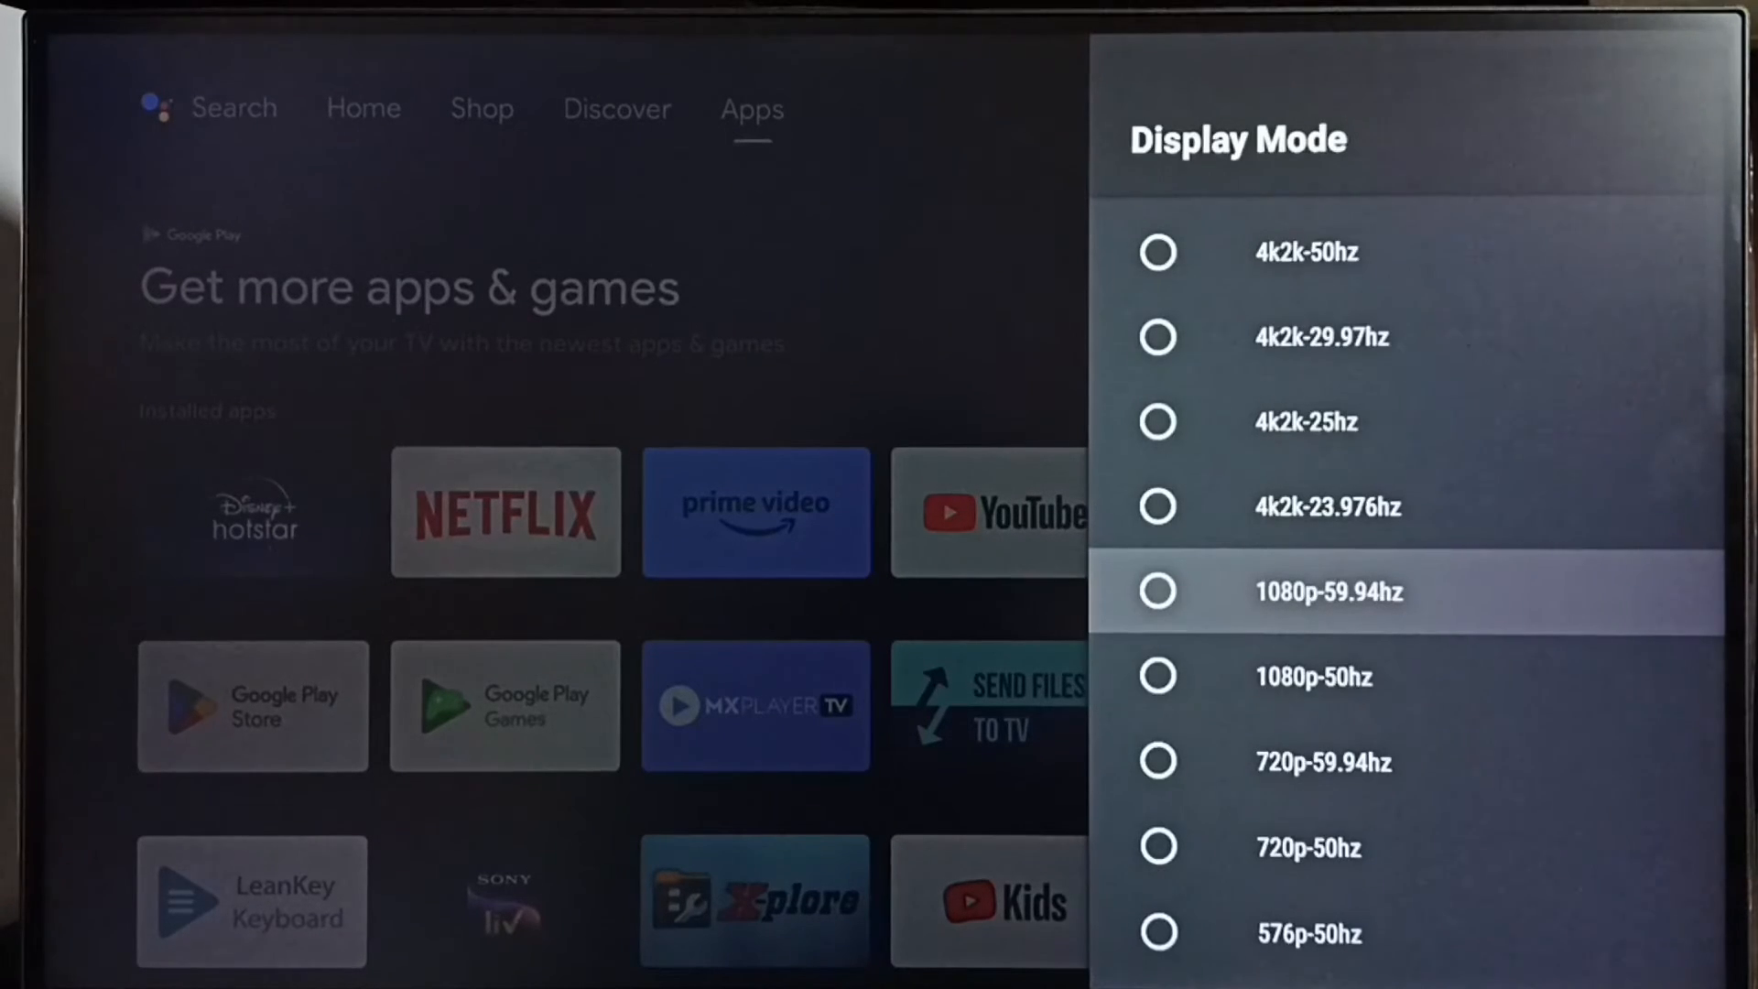
scroll(down, 3)
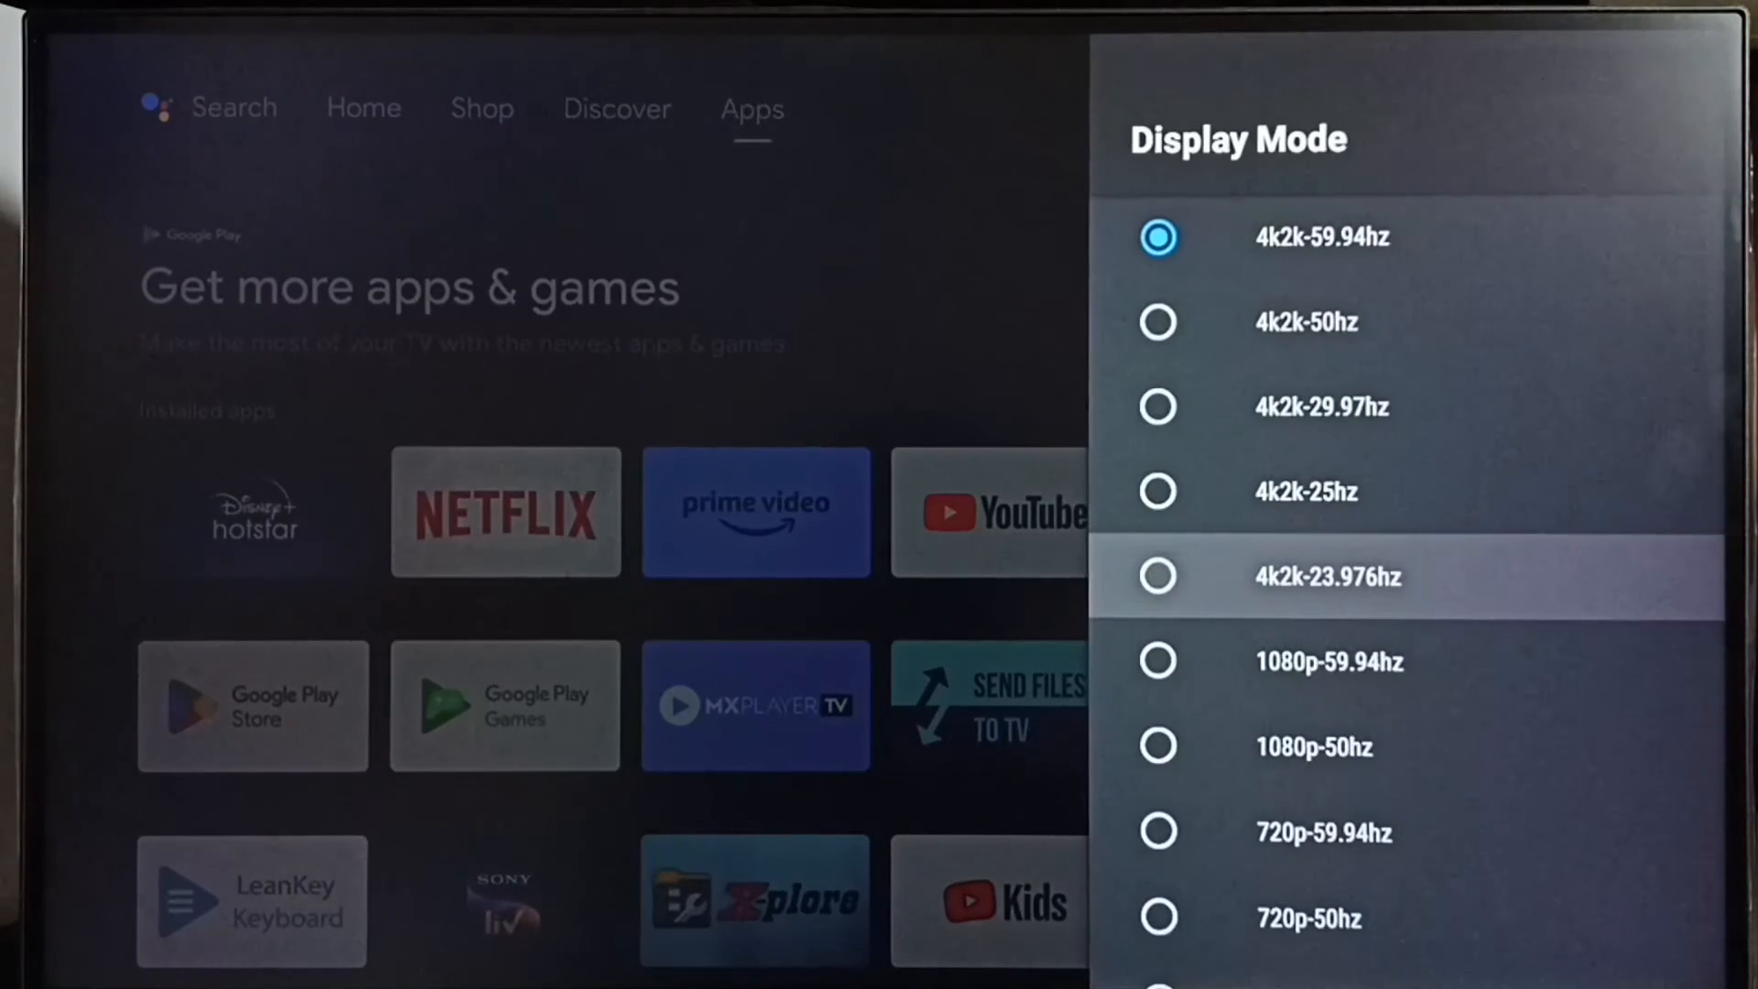
scroll(down, 3)
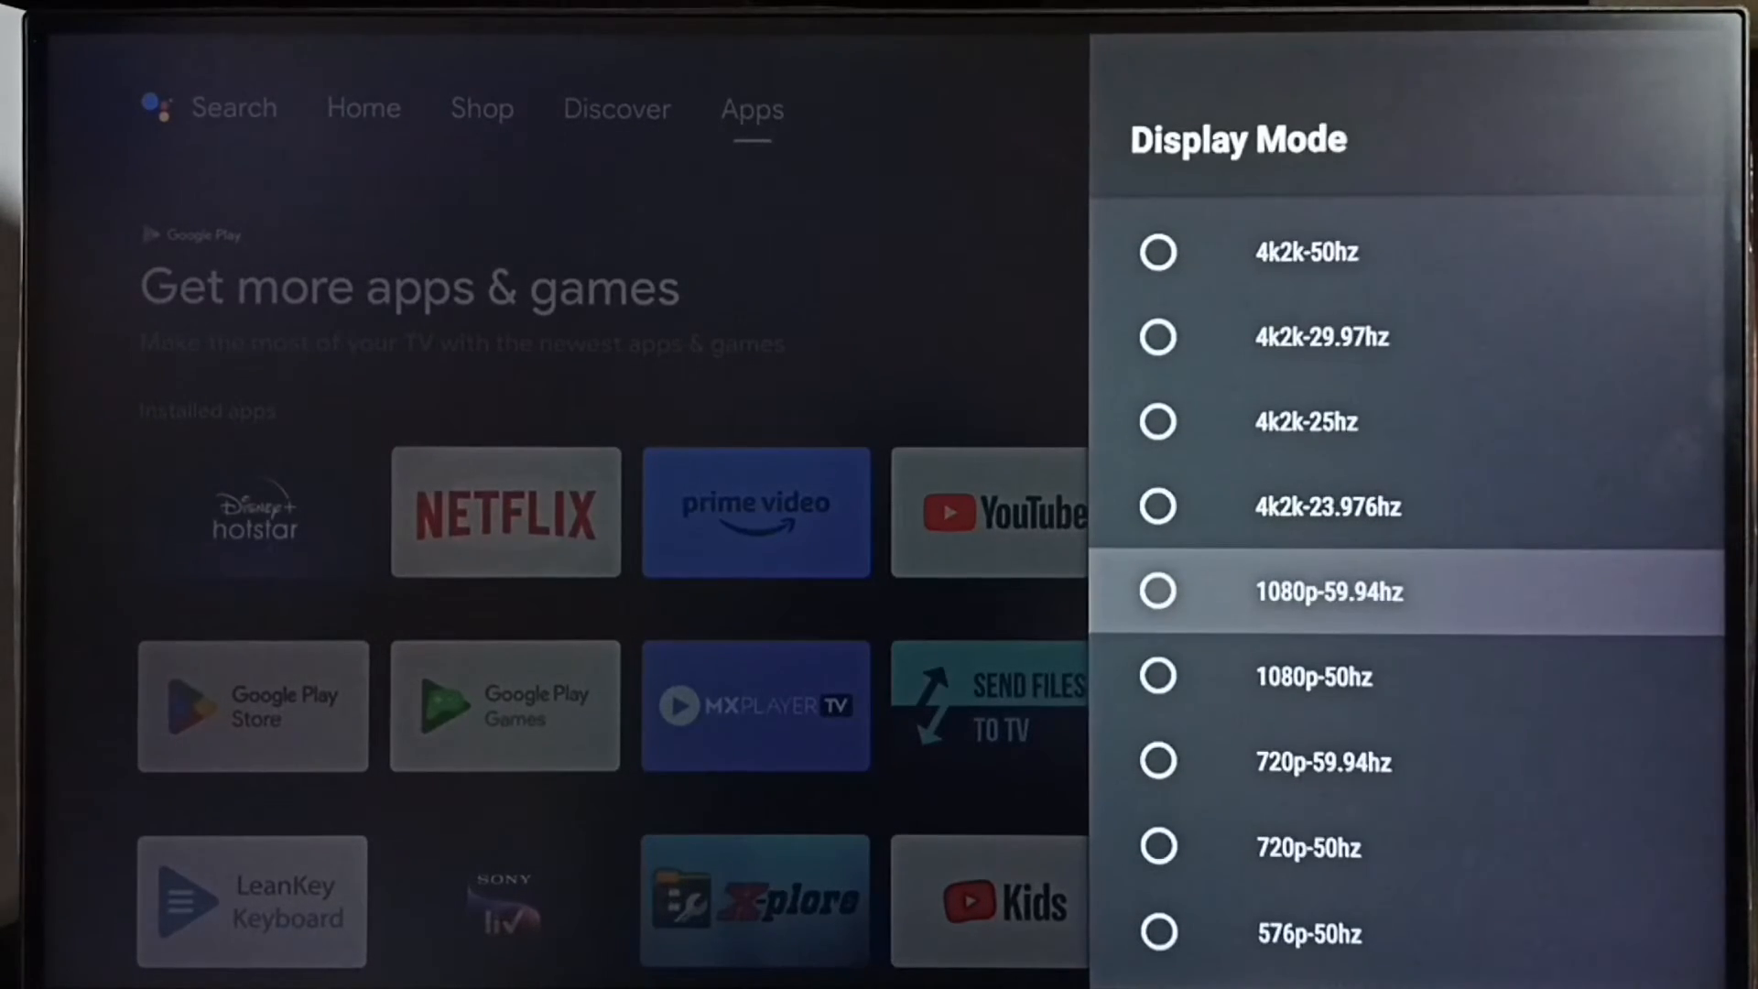
click(1328, 591)
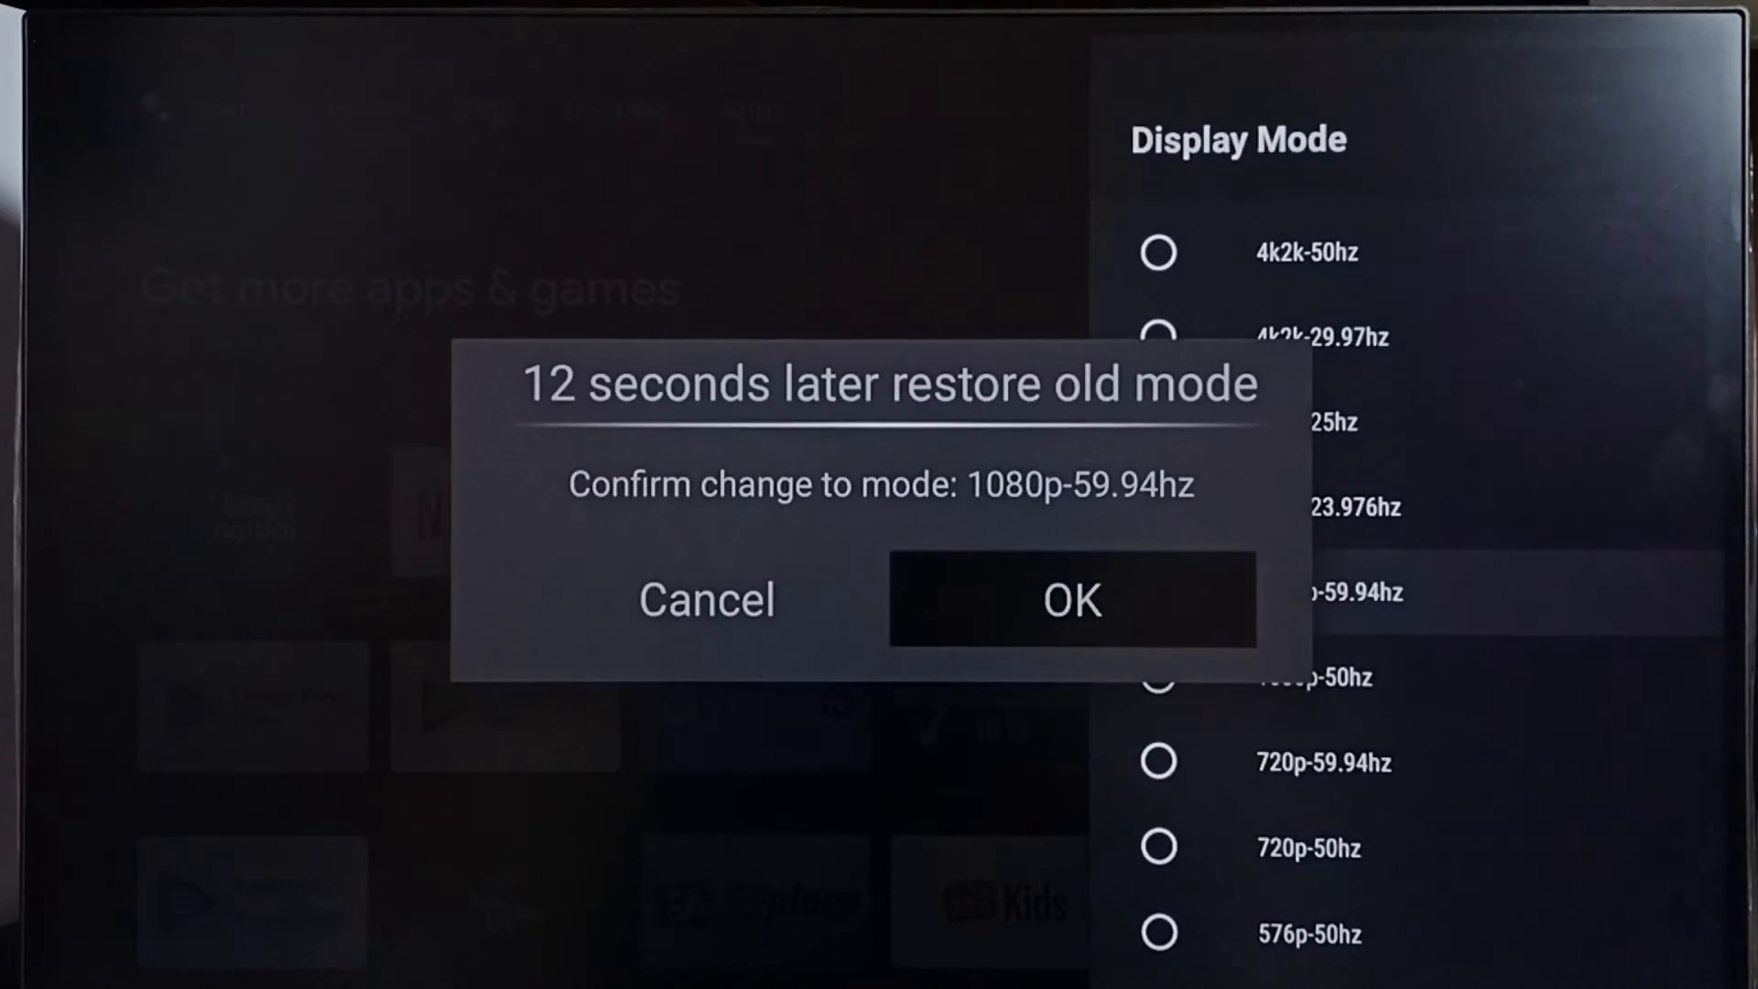
click(1071, 600)
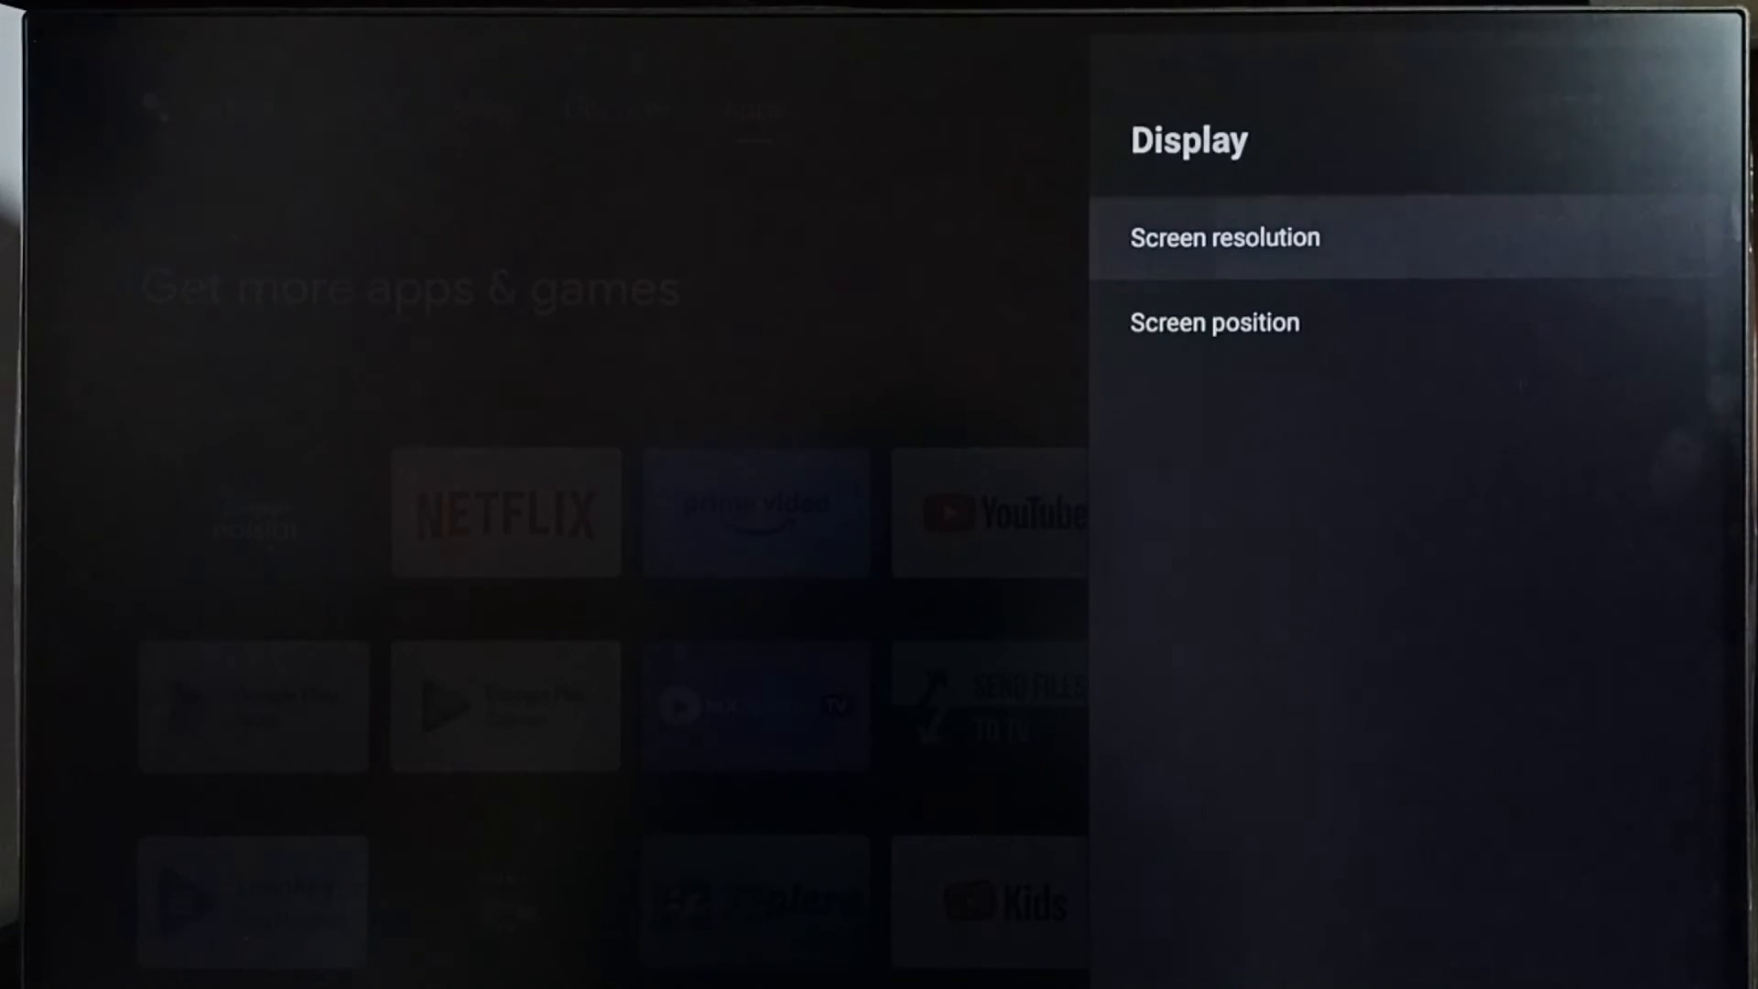
Re-enable Auto switch to best resolution and accept the return to 4k2k-59.94hz.
click(1224, 237)
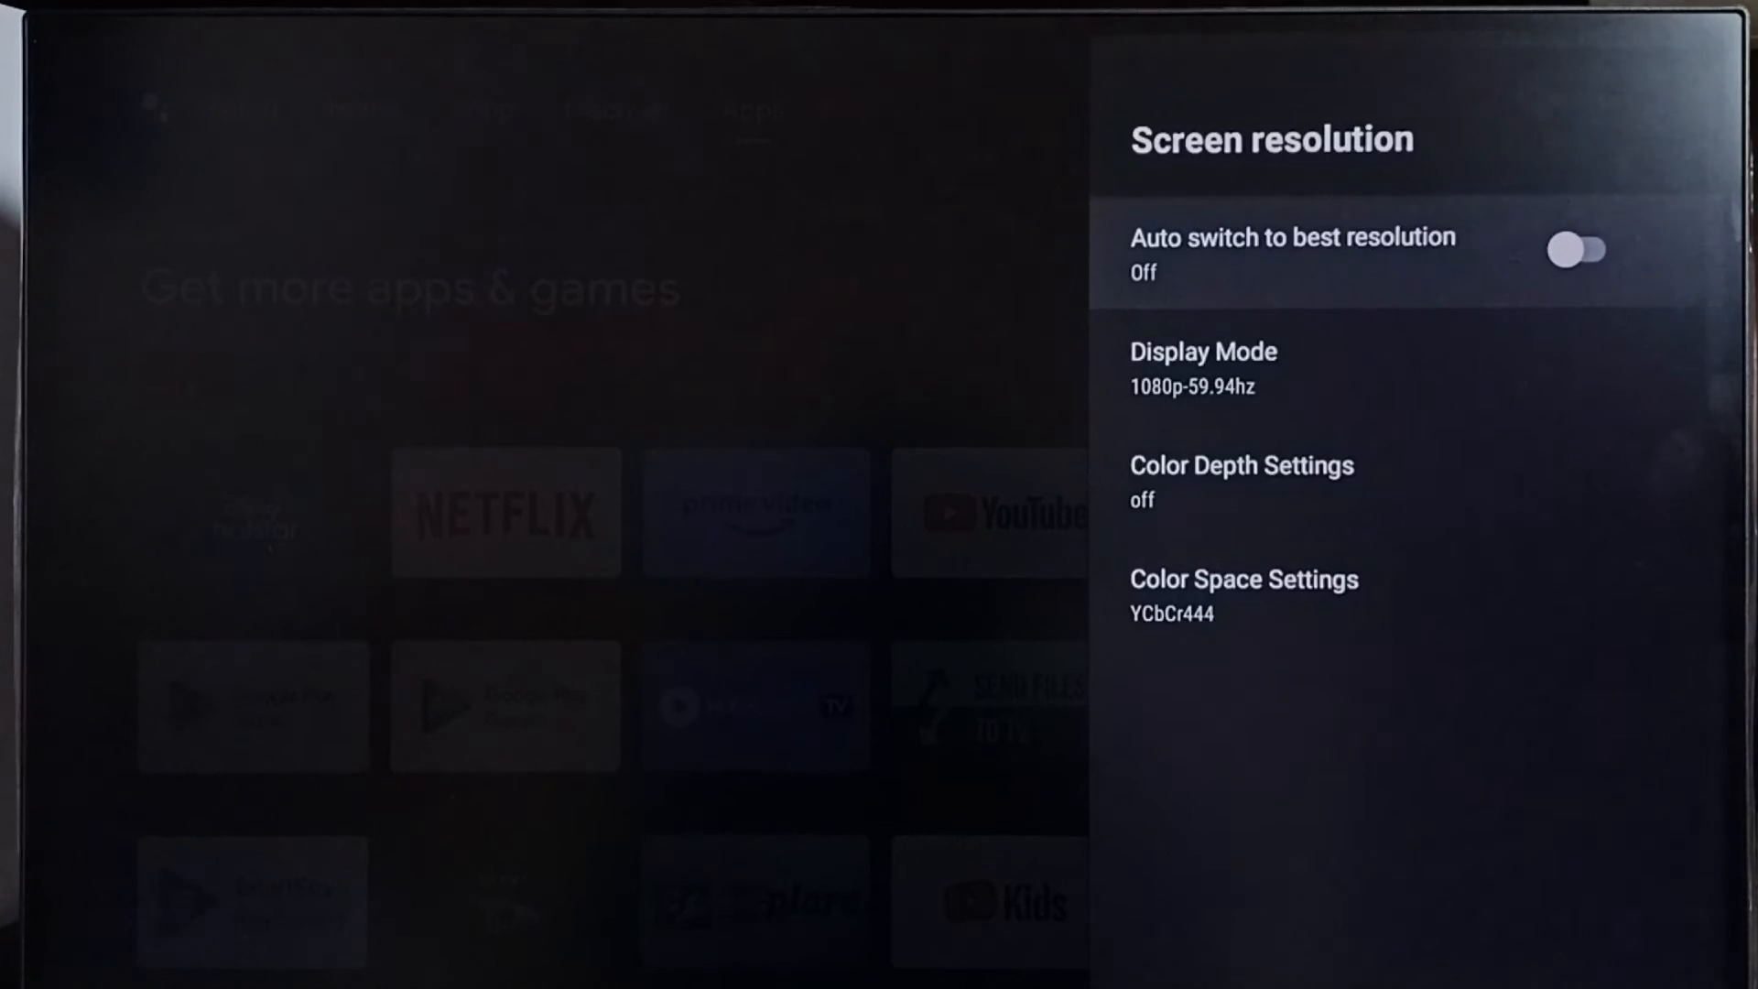
click(1576, 249)
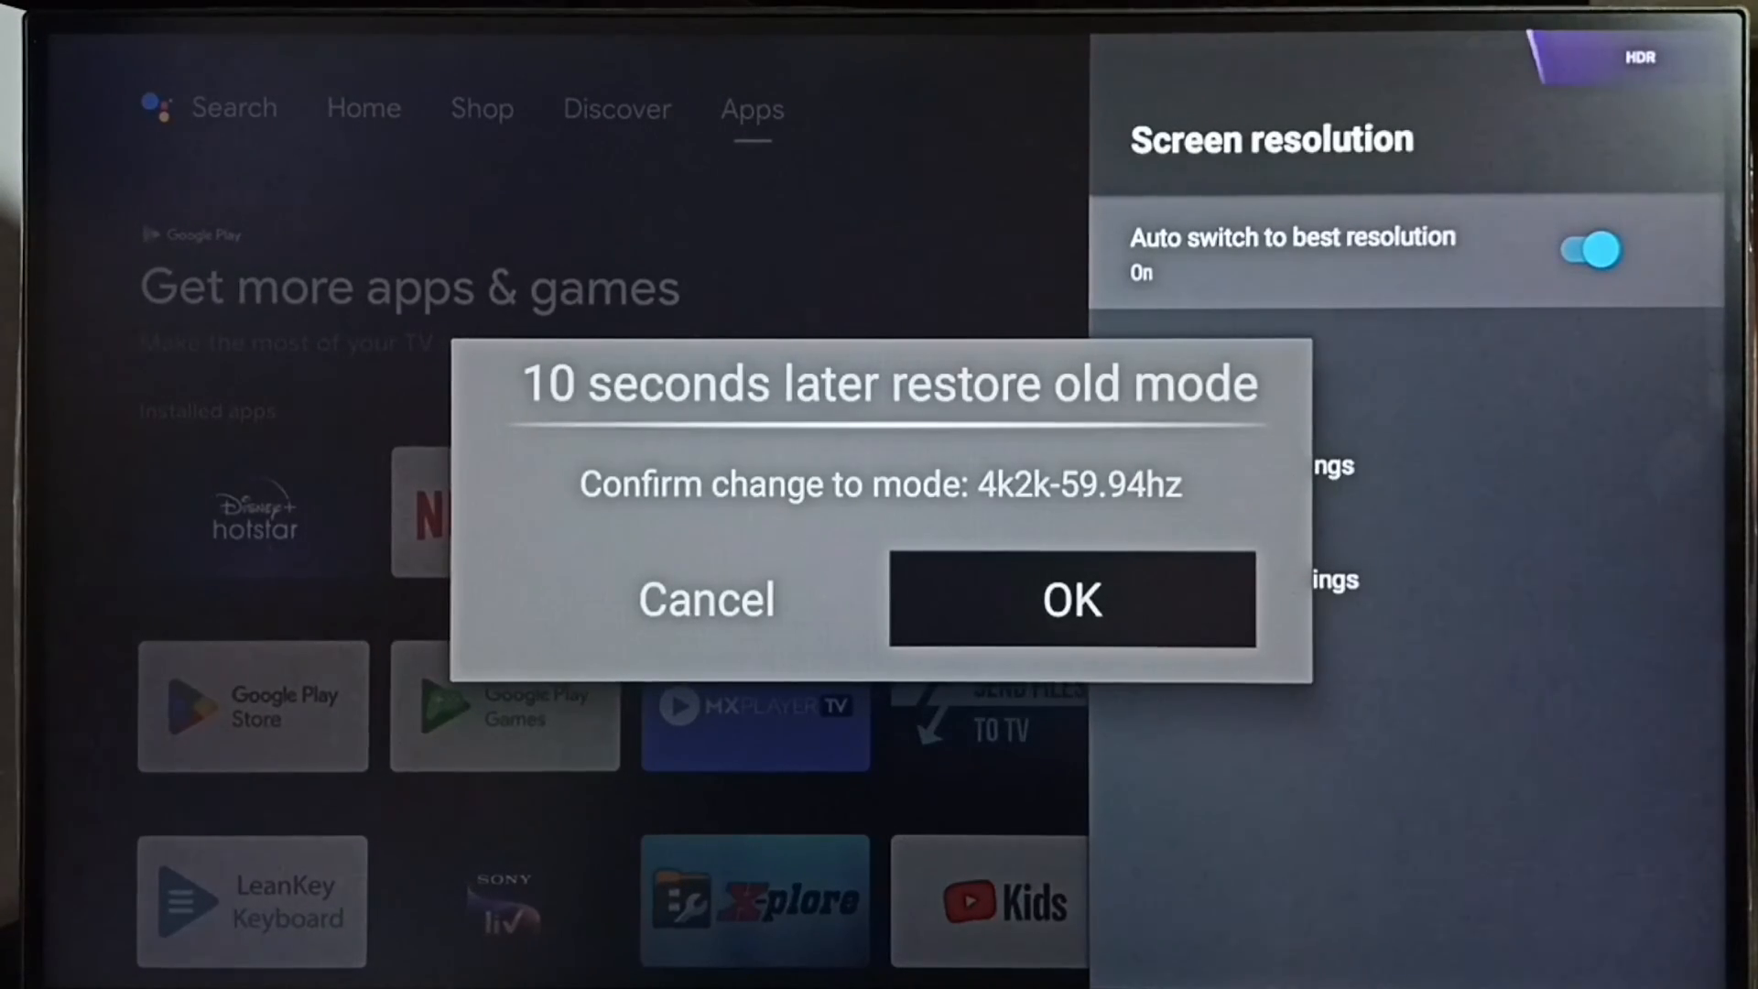
click(1069, 599)
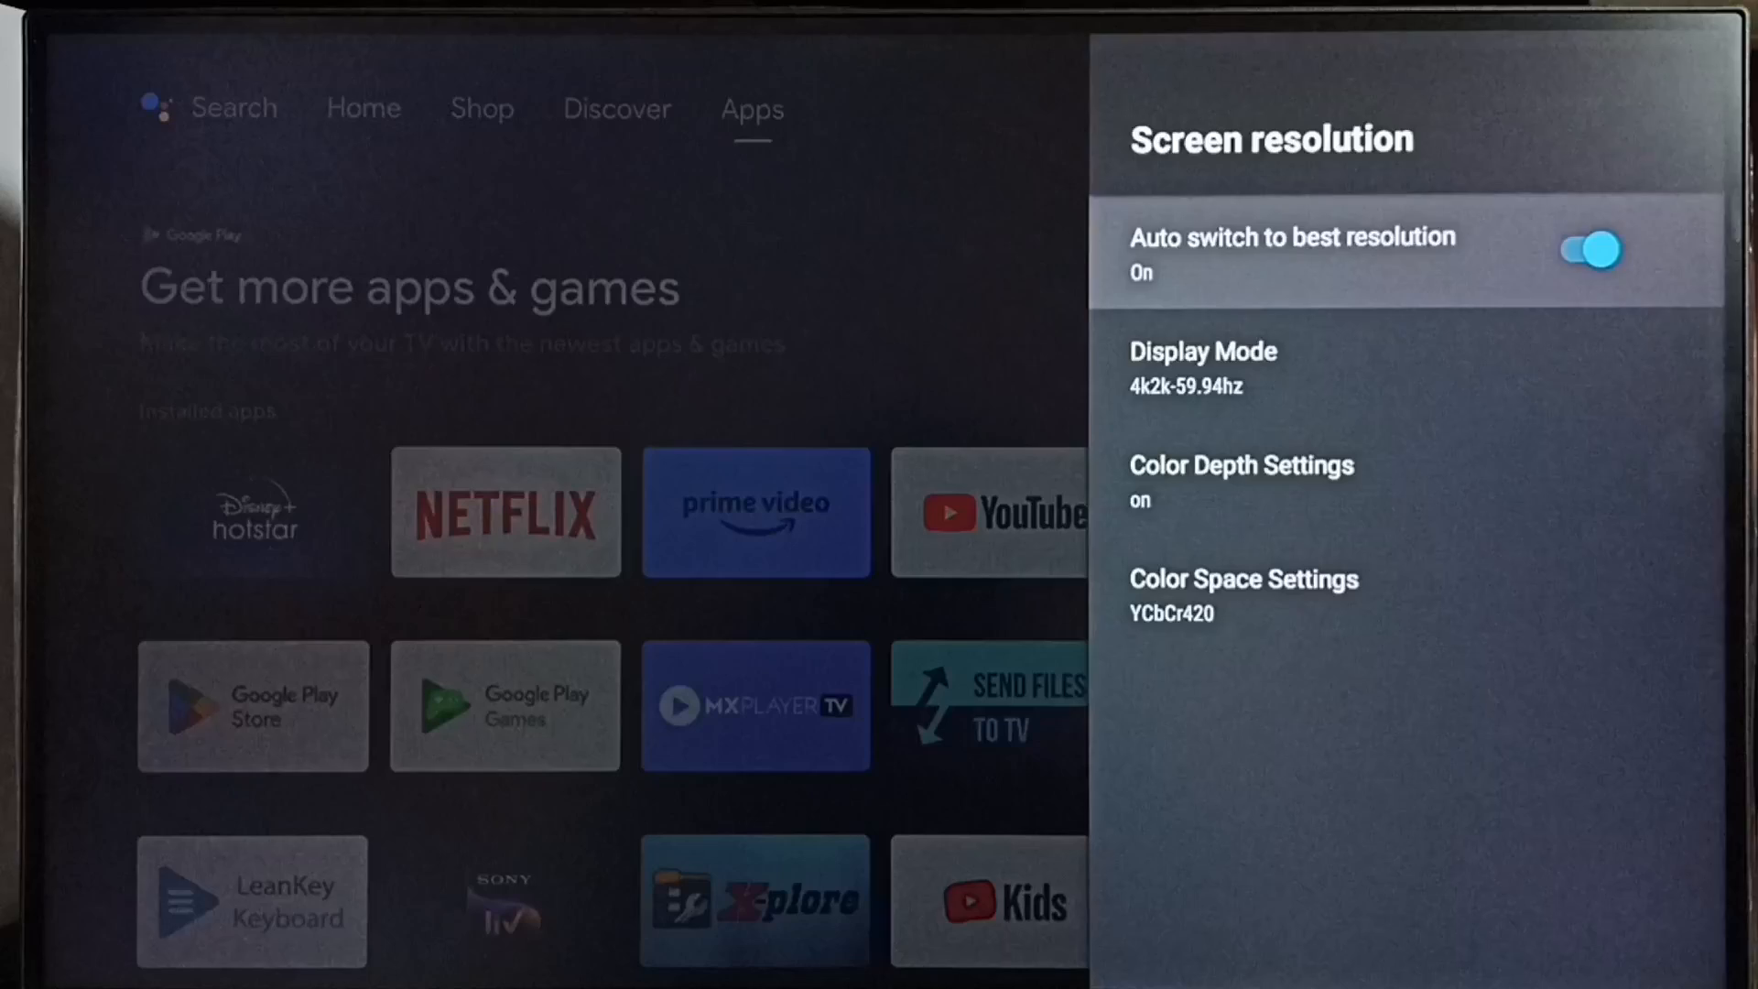